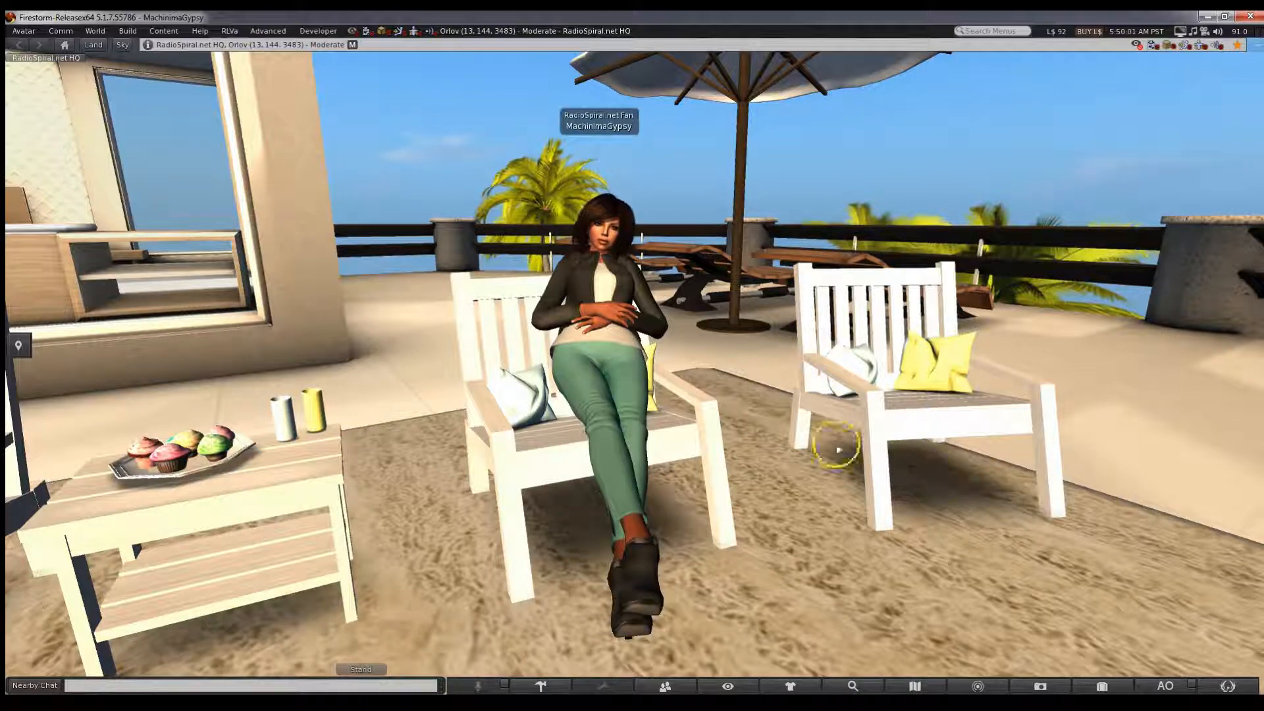
mouse_move(24, 38)
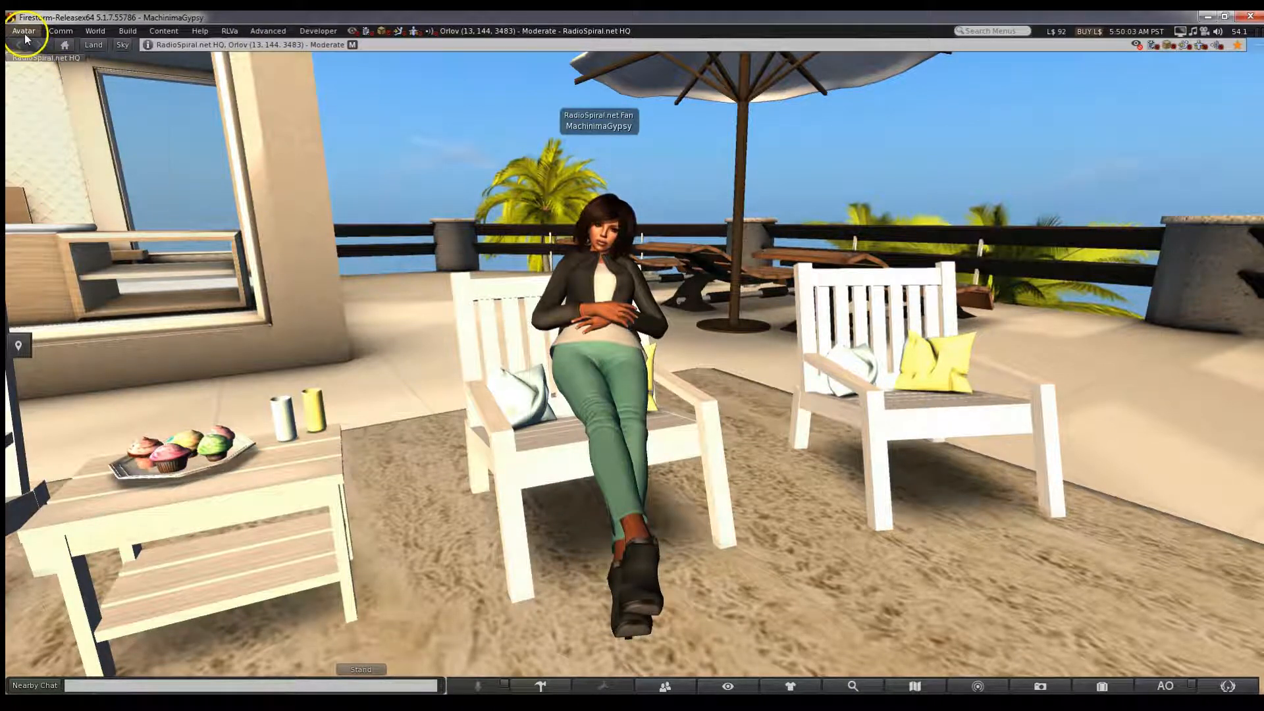
Open Preferences from the avatar menu, then open the Toolbar Buttons panel from the bottom toolbar.
click(22, 31)
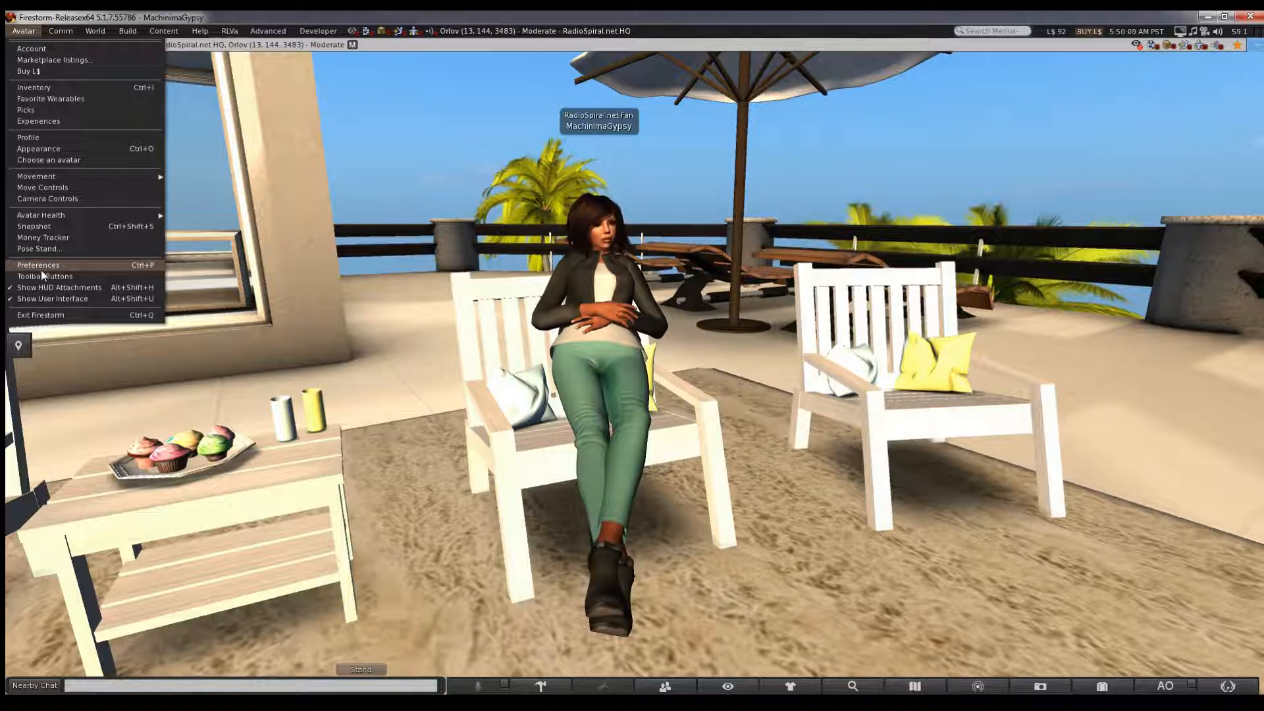
click(39, 265)
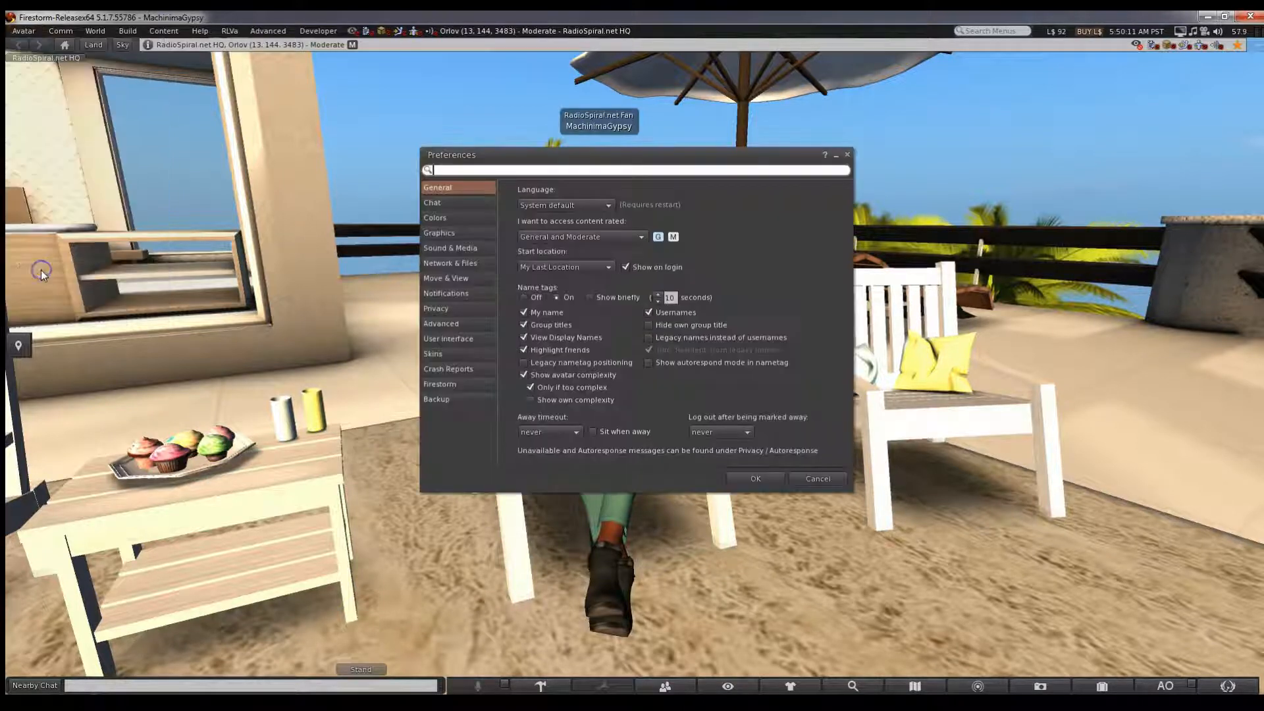
mouse_move(826, 573)
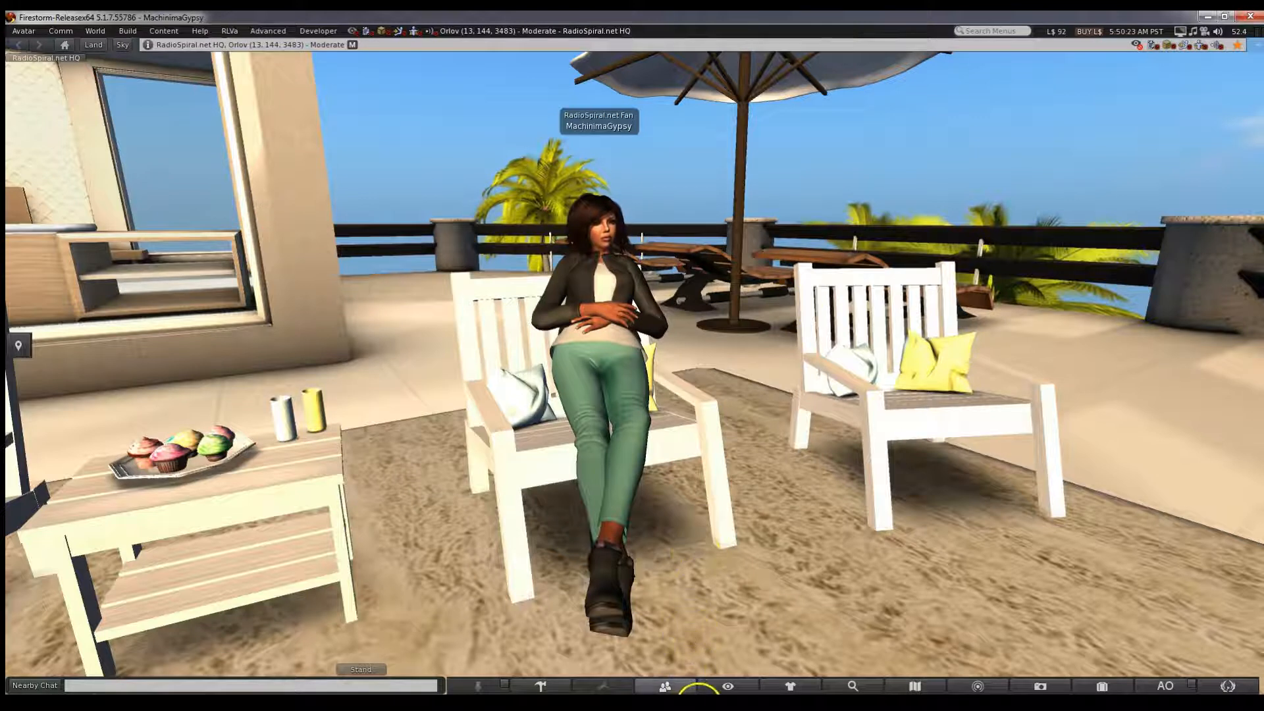
right_click(664, 686)
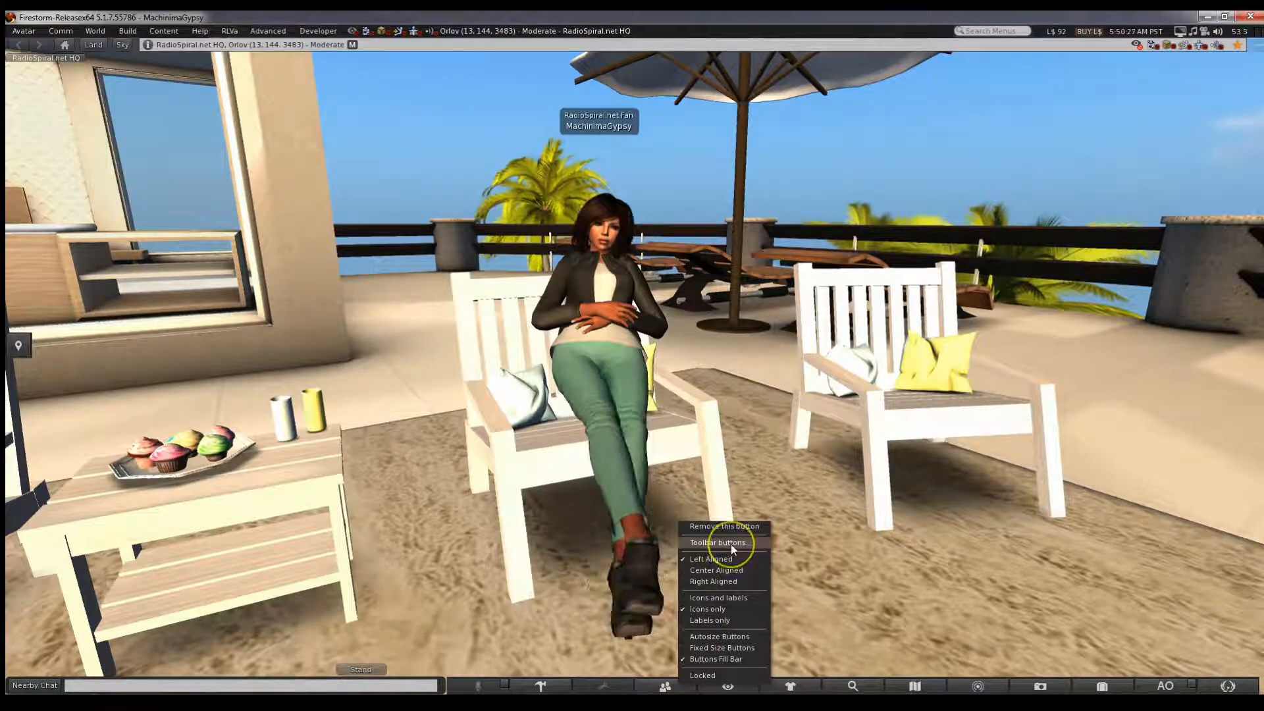
click(718, 542)
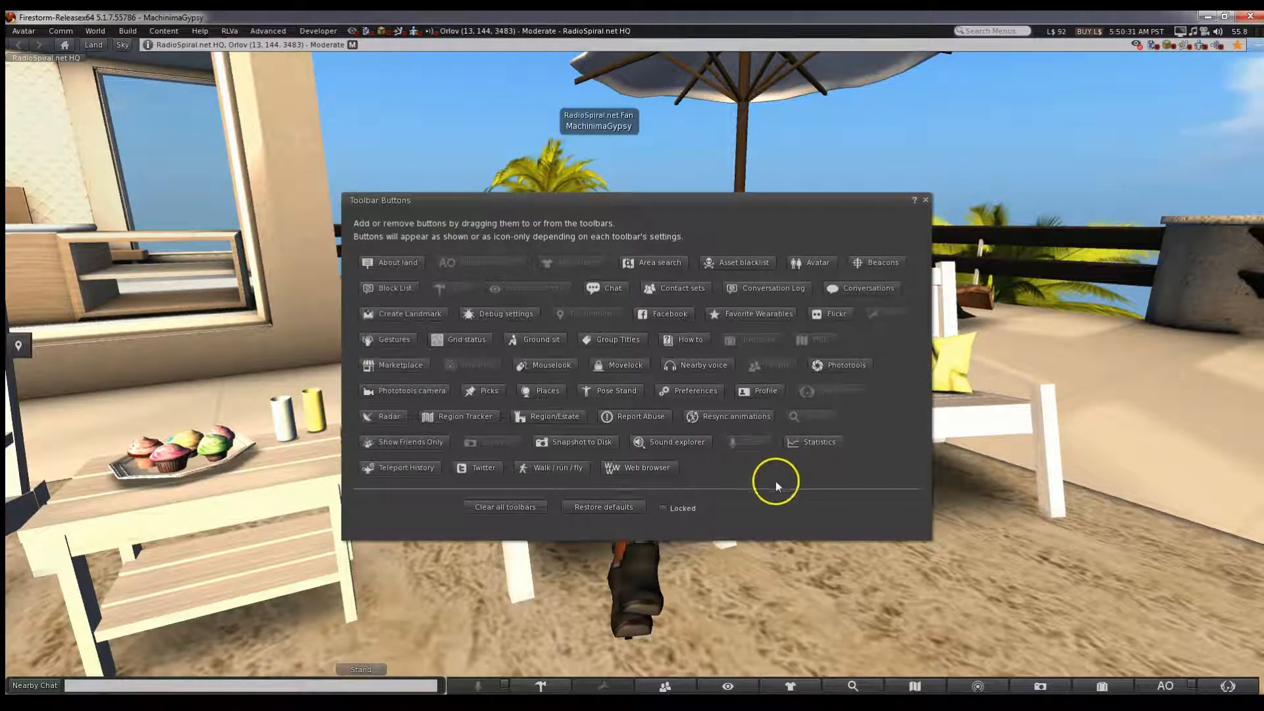
mouse_move(689, 390)
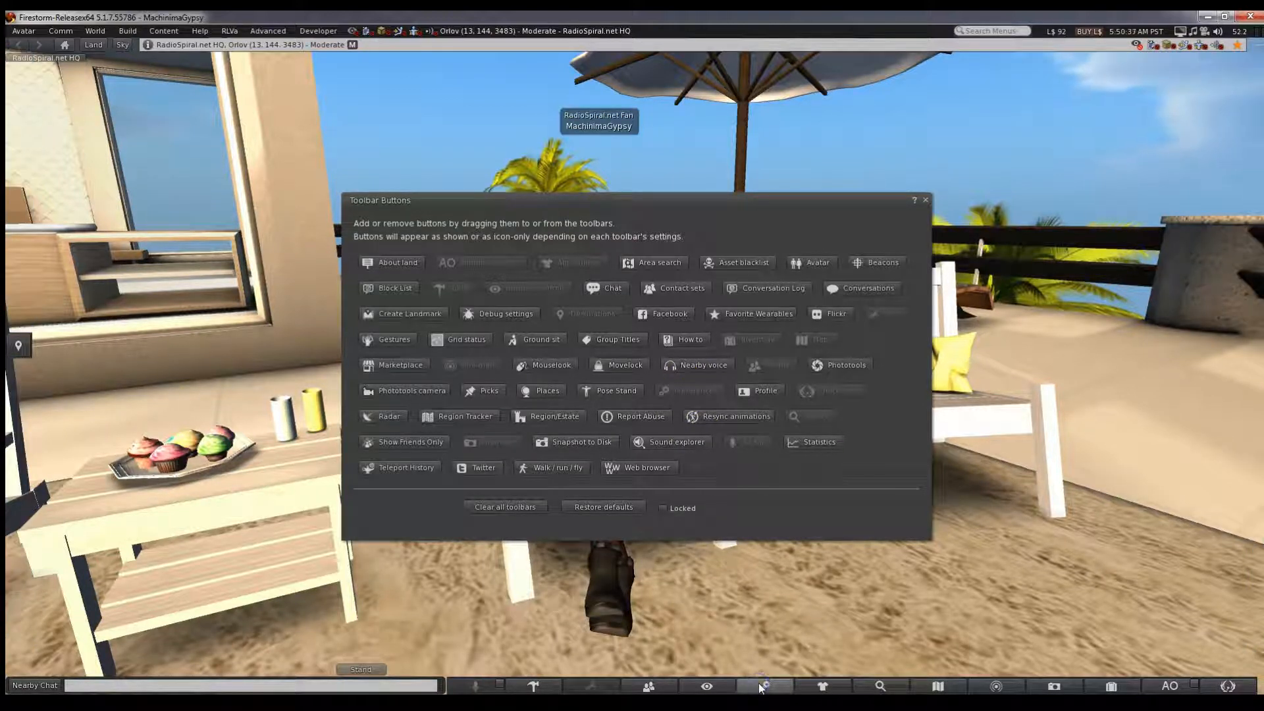
mouse_move(937, 452)
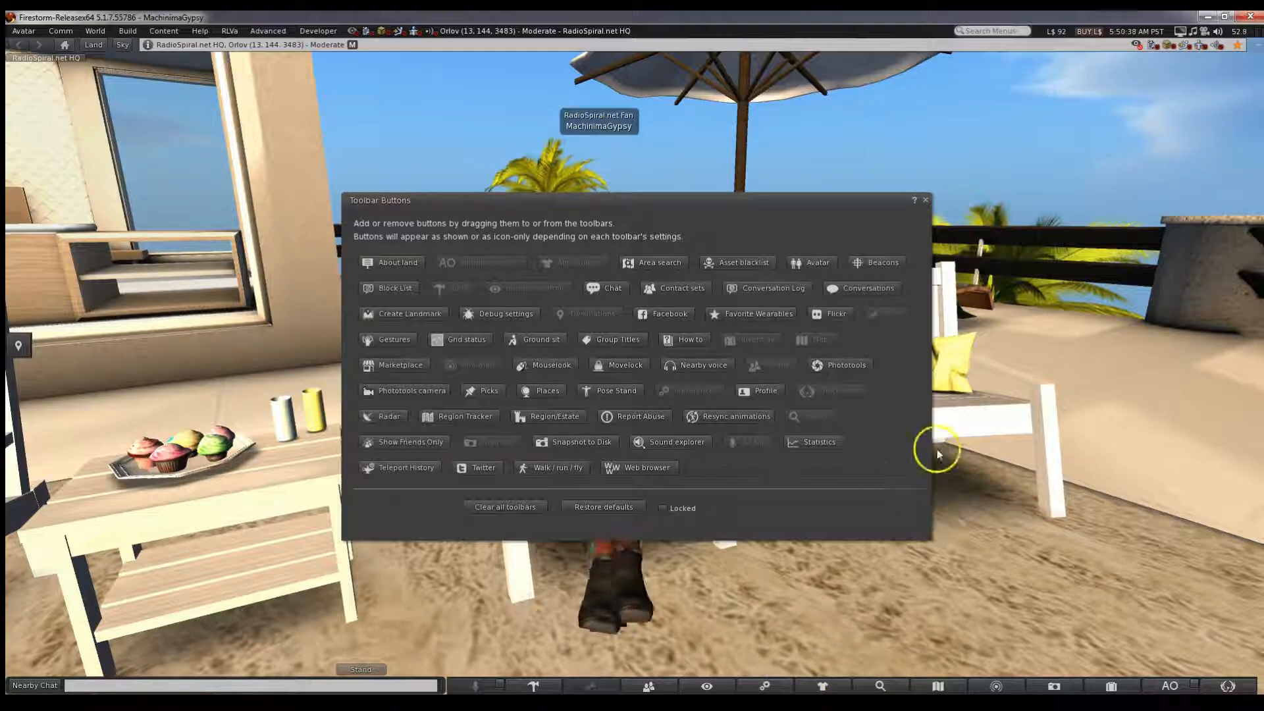
mouse_move(900, 330)
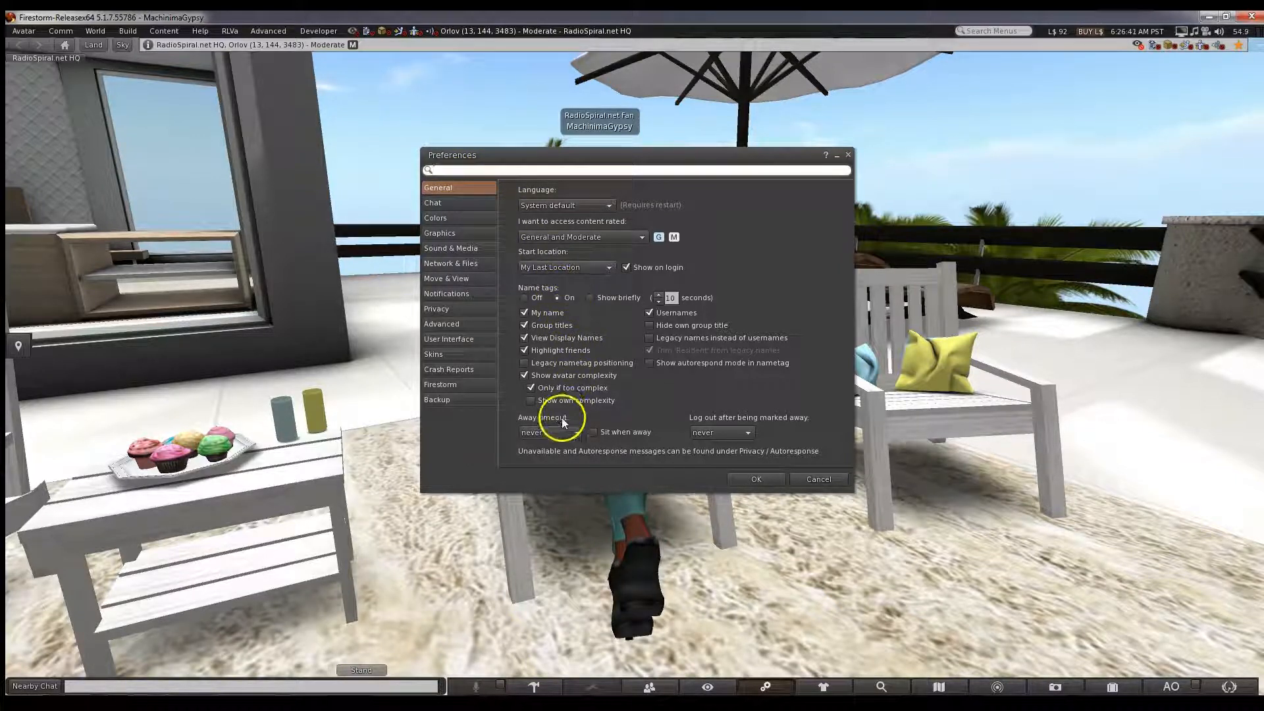
mouse_move(721, 423)
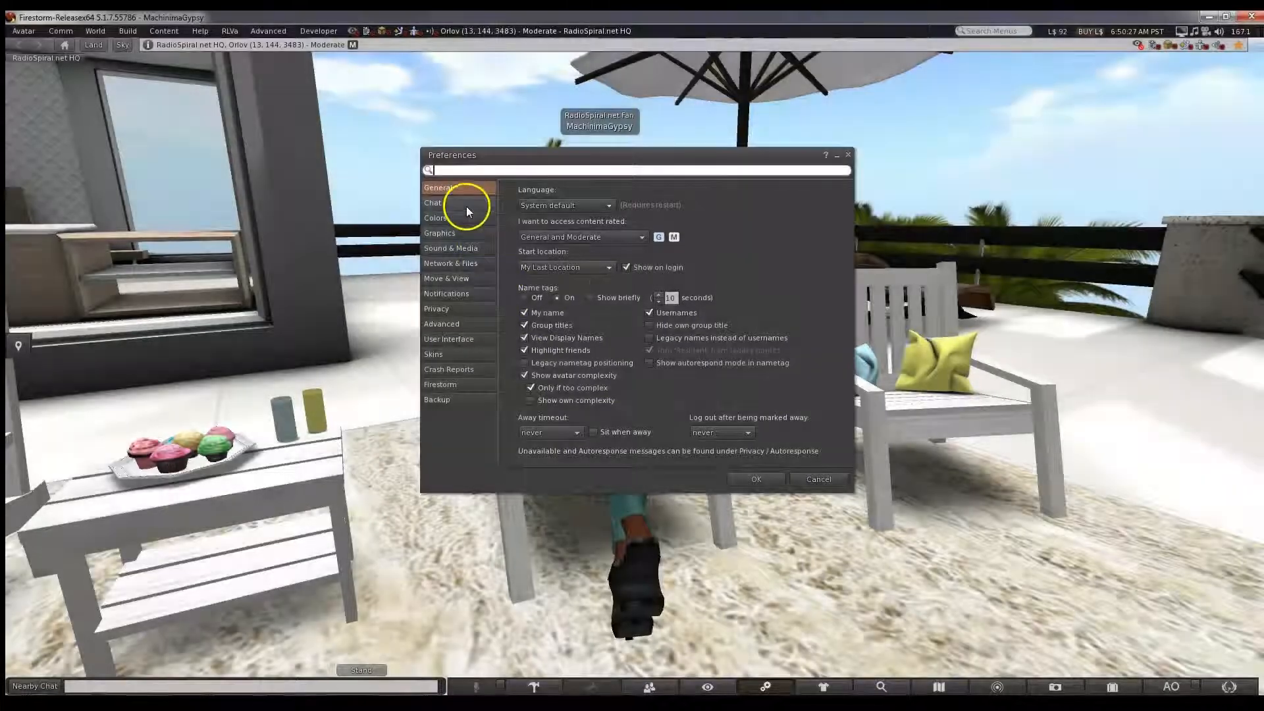
Switch Preferences to the Chat category to show its Visuals options.
click(433, 202)
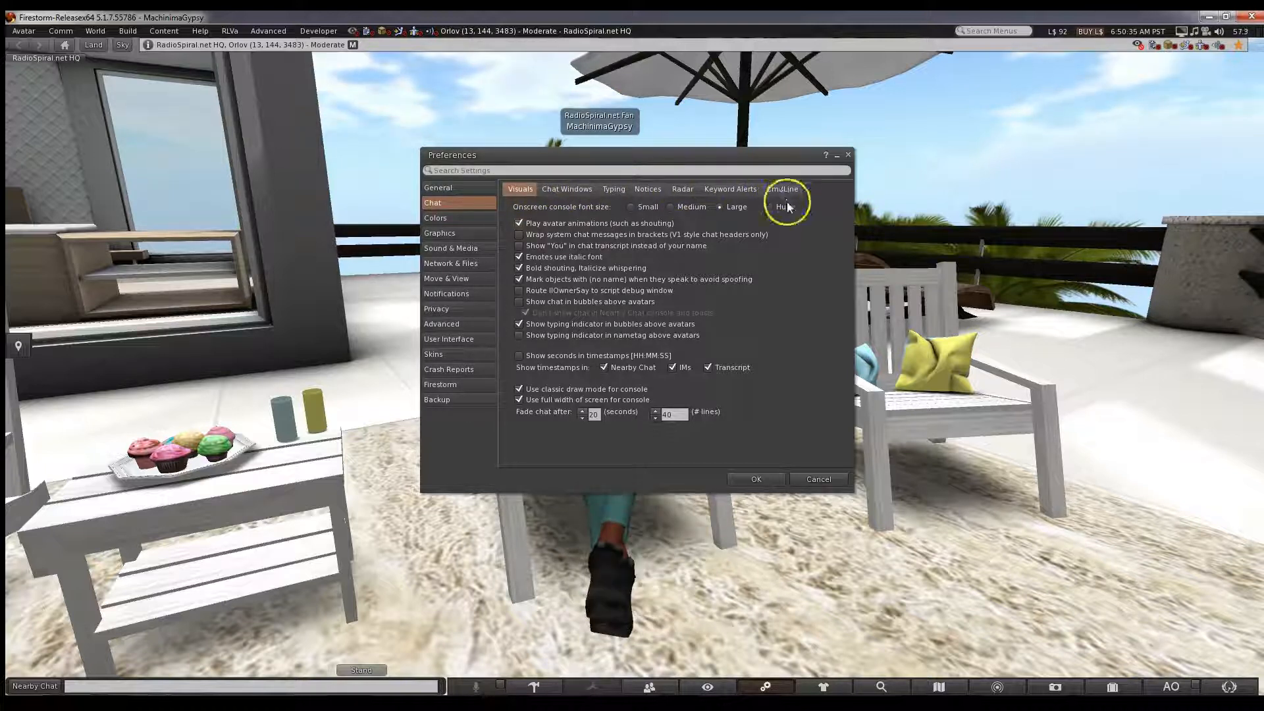
mouse_move(839, 422)
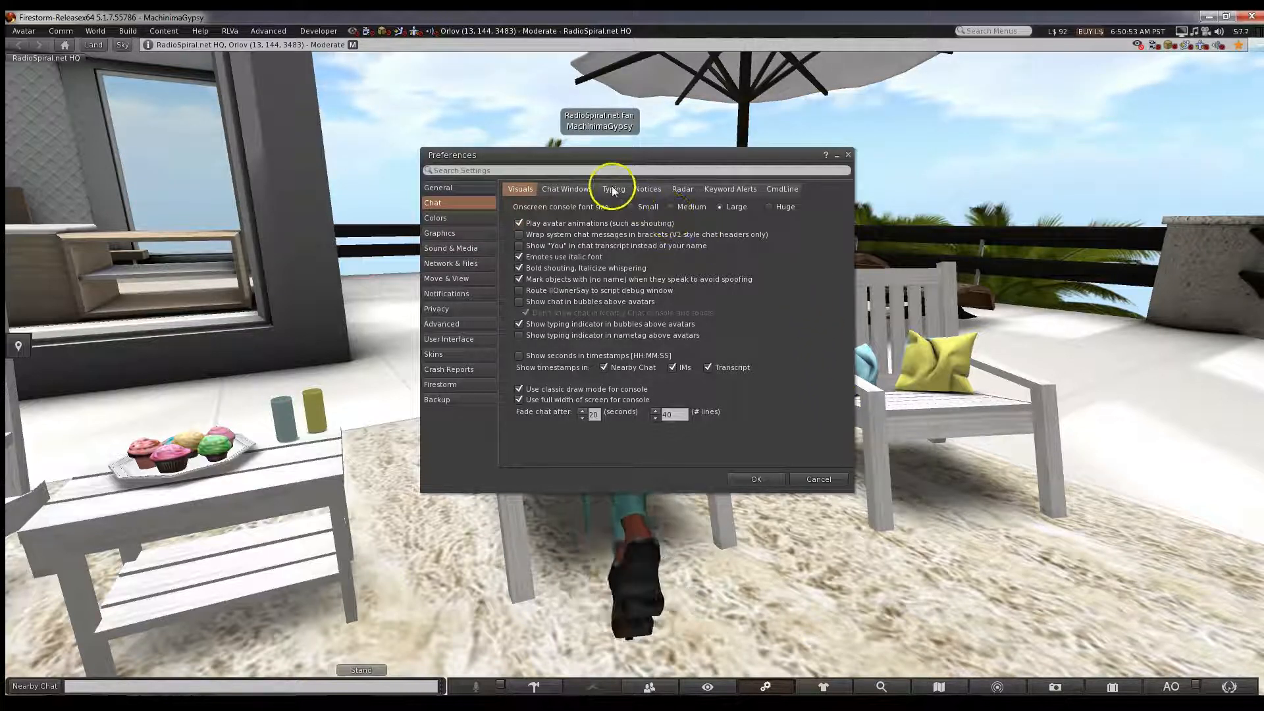
Open the Typing tab with typing animation and gesture auto-completion options.
click(613, 189)
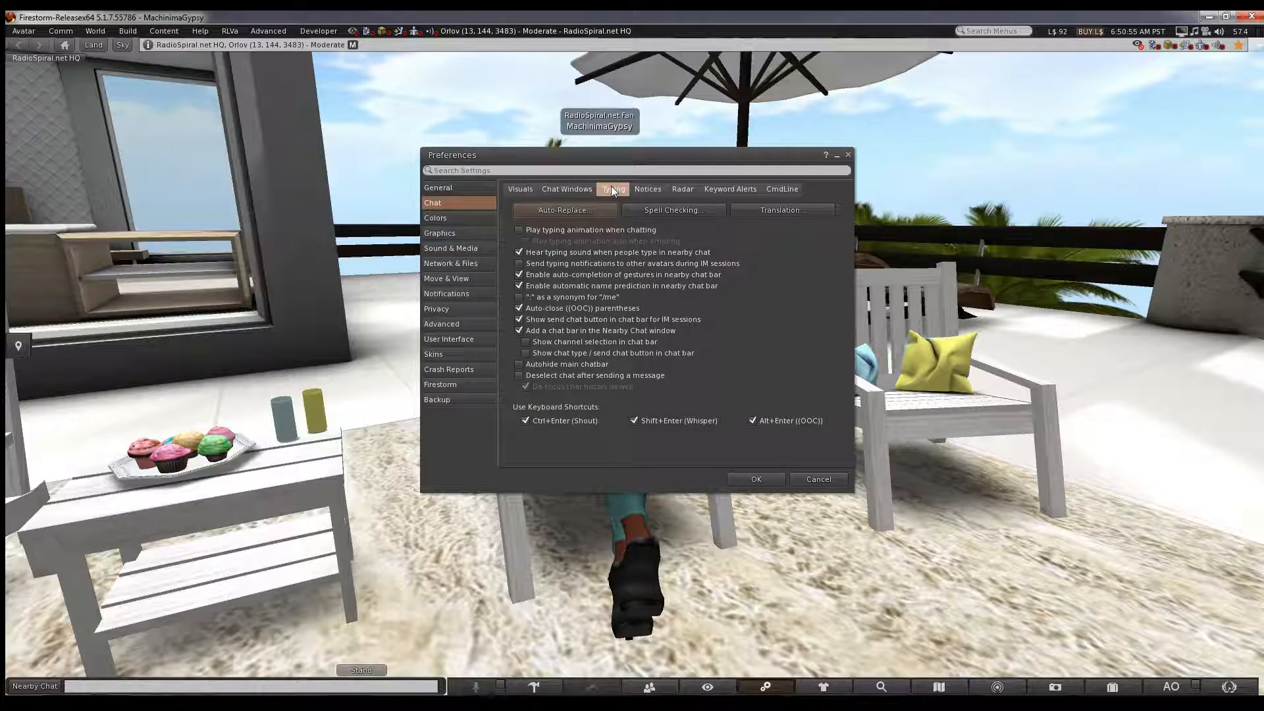
mouse_move(778, 338)
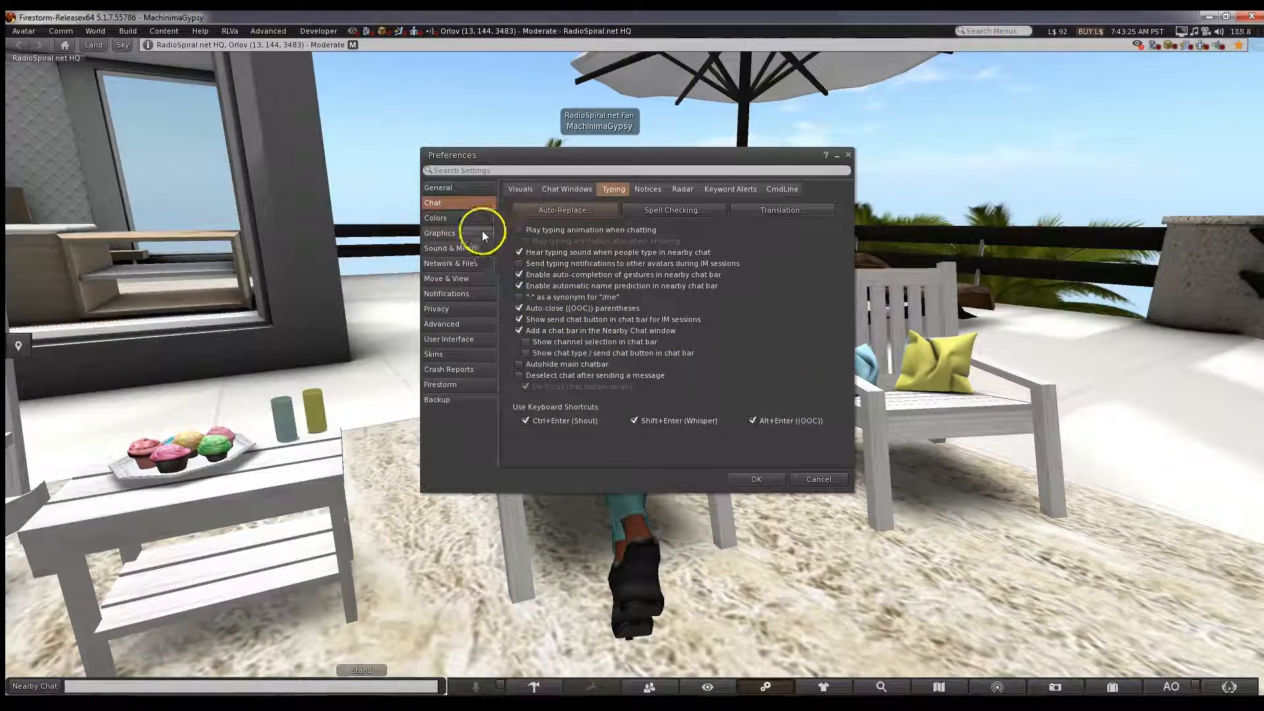
click(439, 233)
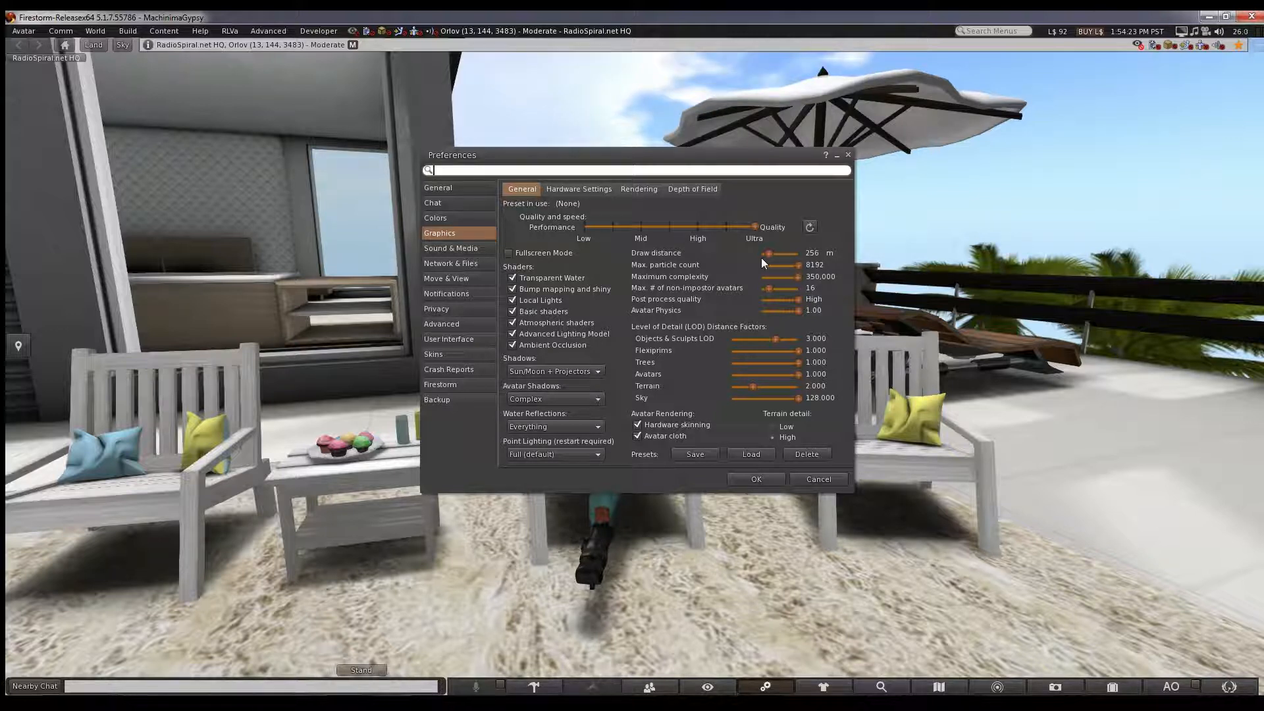
mouse_move(761, 262)
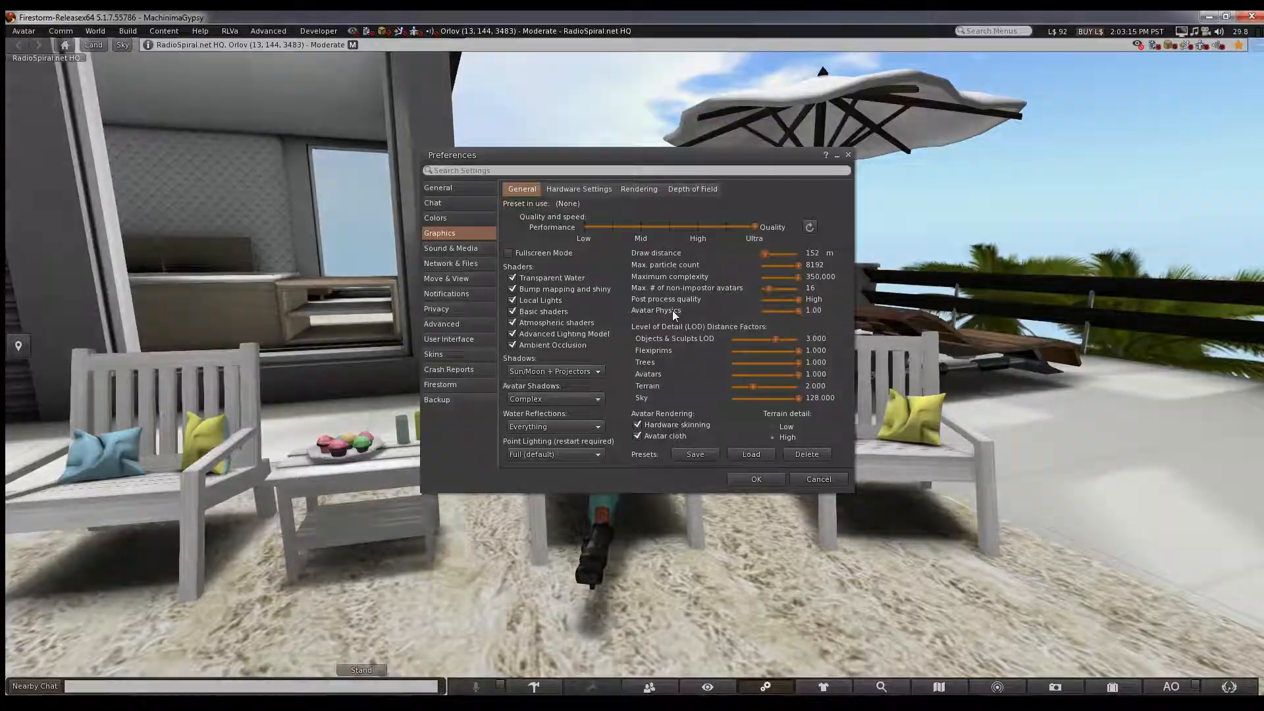
Switch Preferences to the Sound & Media category showing master and per-sound volumes.
click(420, 243)
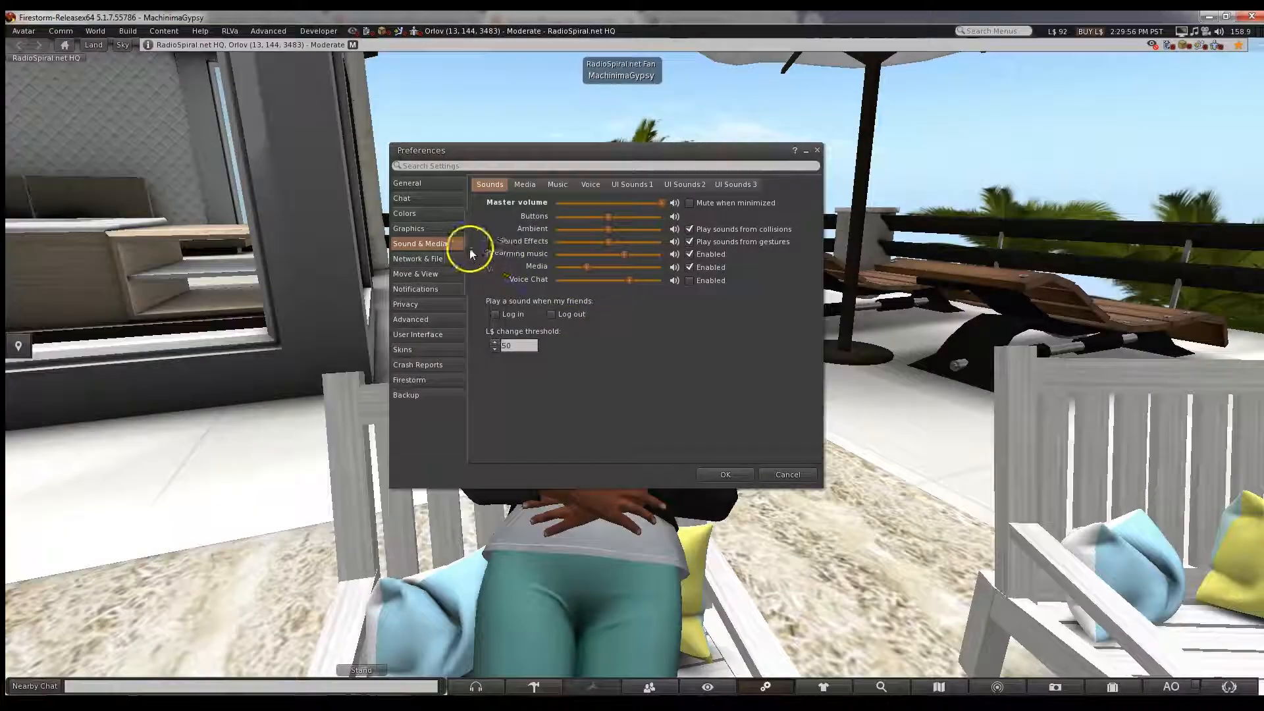
mouse_move(450, 247)
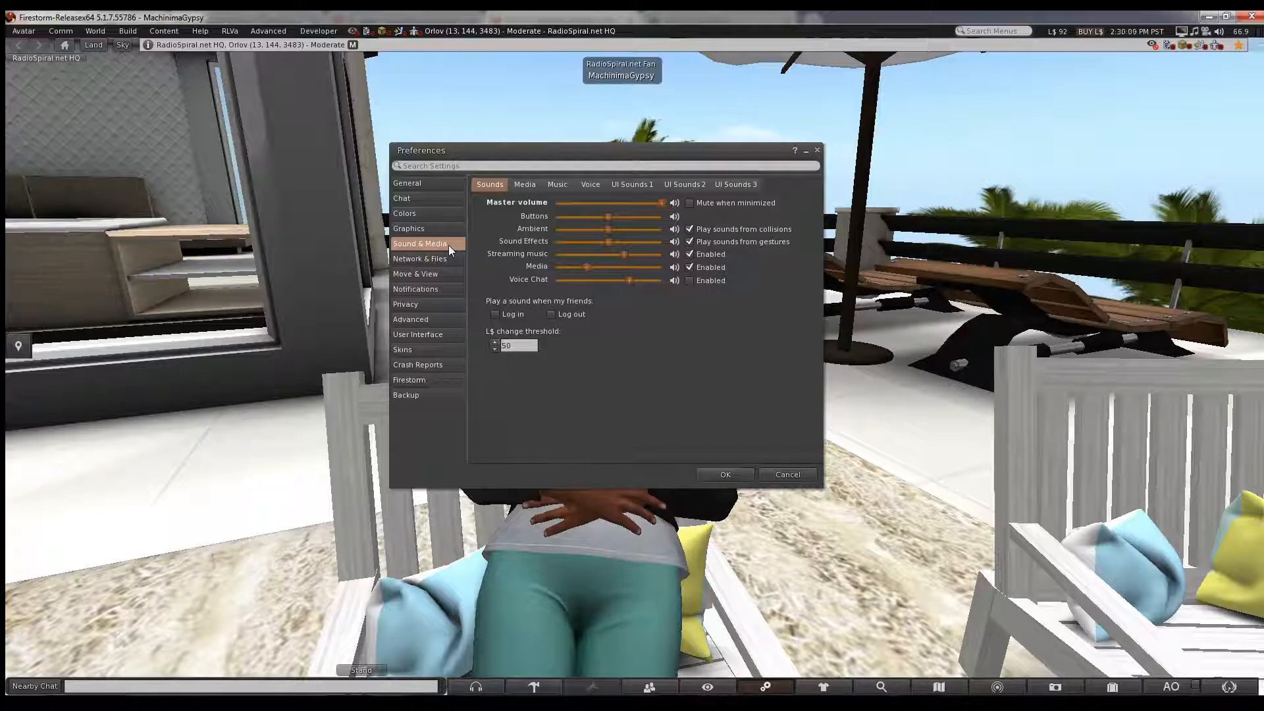
mouse_move(722, 425)
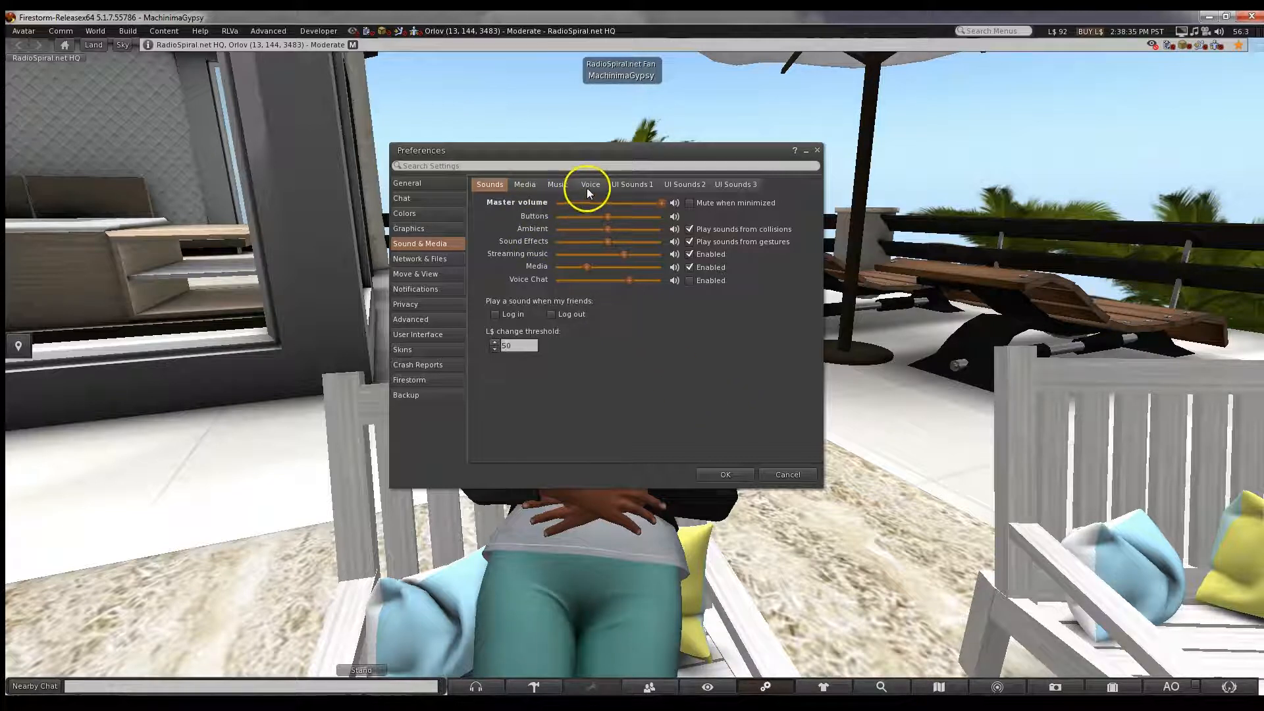
On the Voice tab, enable voice chat and select 'Hear Voice from Avatar position'.
click(590, 183)
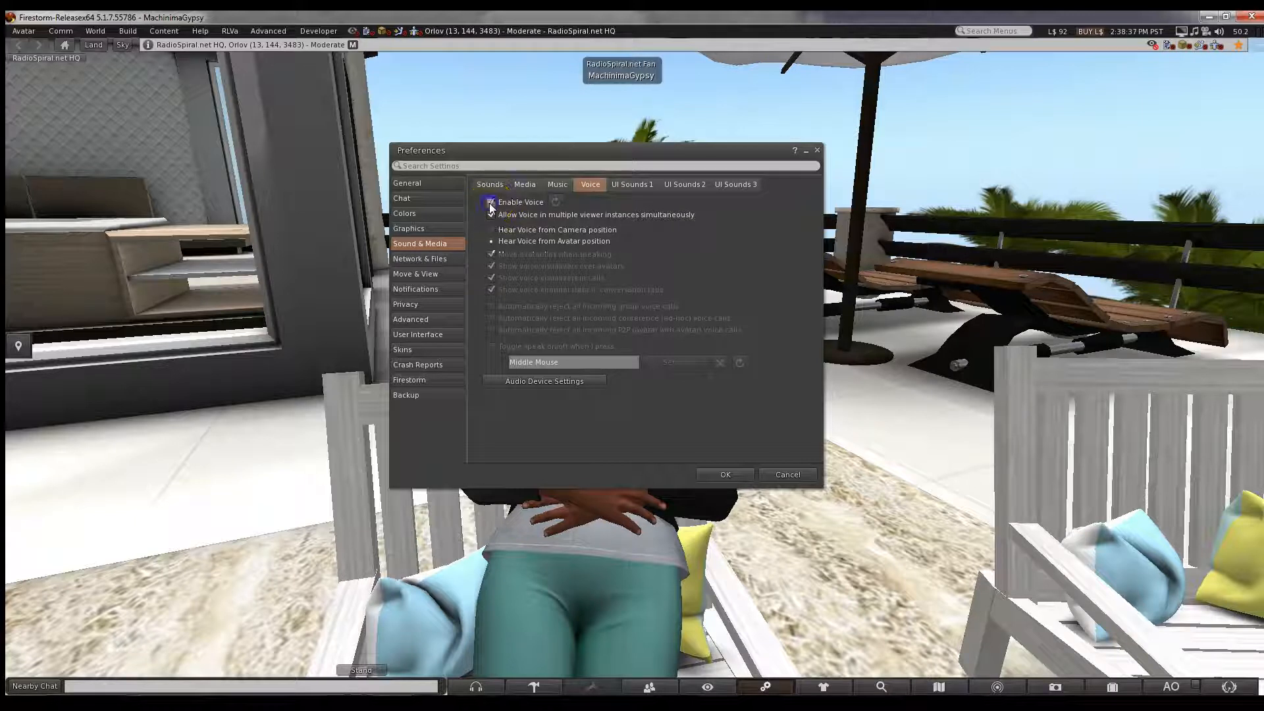
click(491, 201)
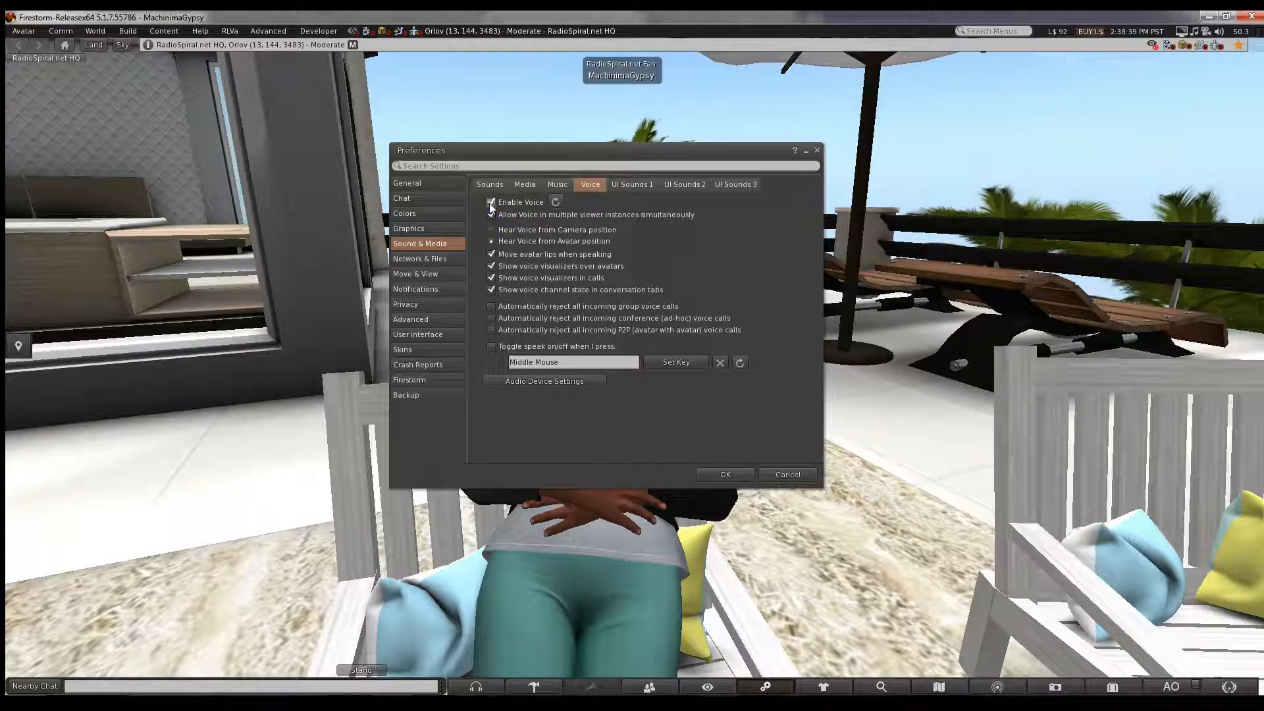
click(491, 215)
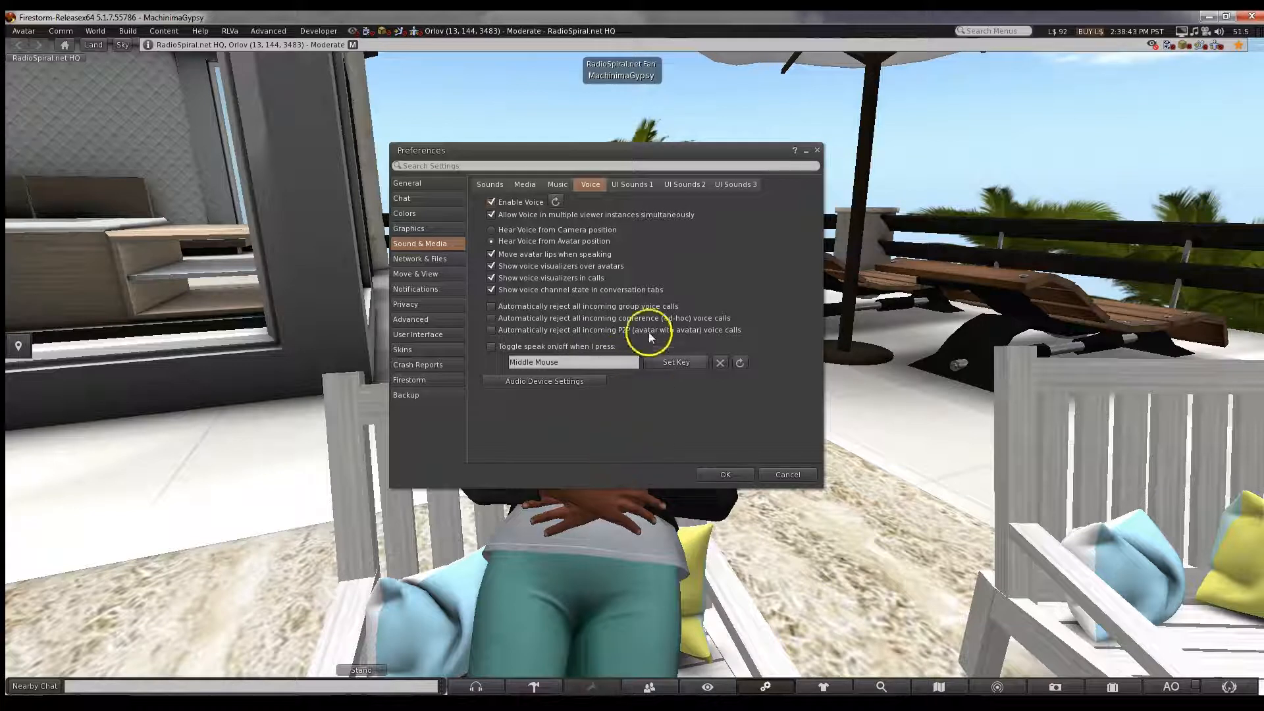
mouse_move(606, 242)
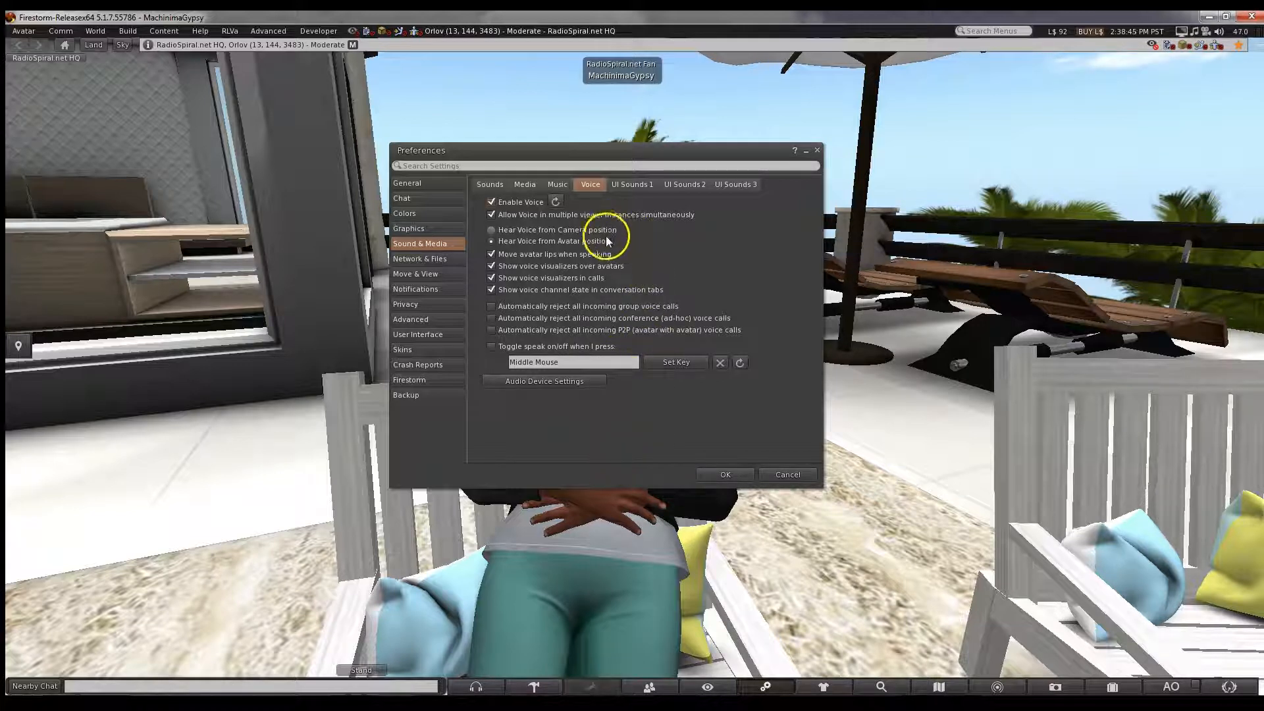
click(491, 241)
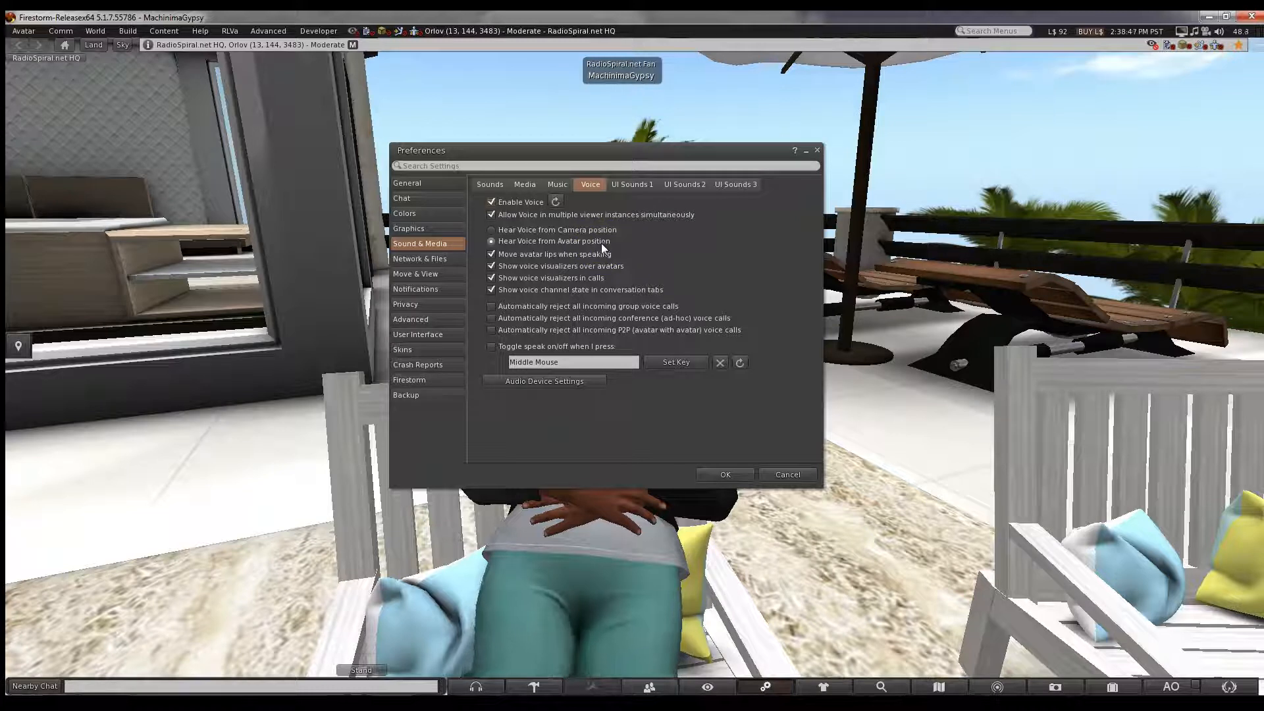
click(491, 229)
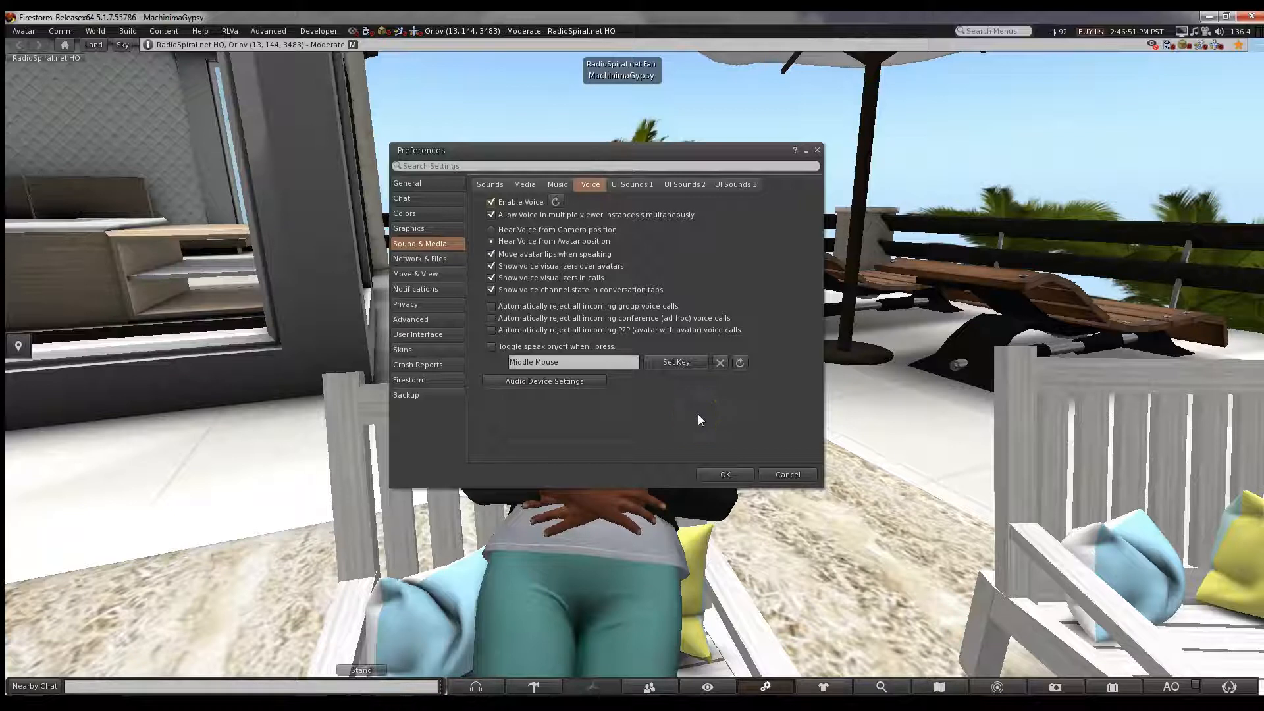
mouse_move(683, 416)
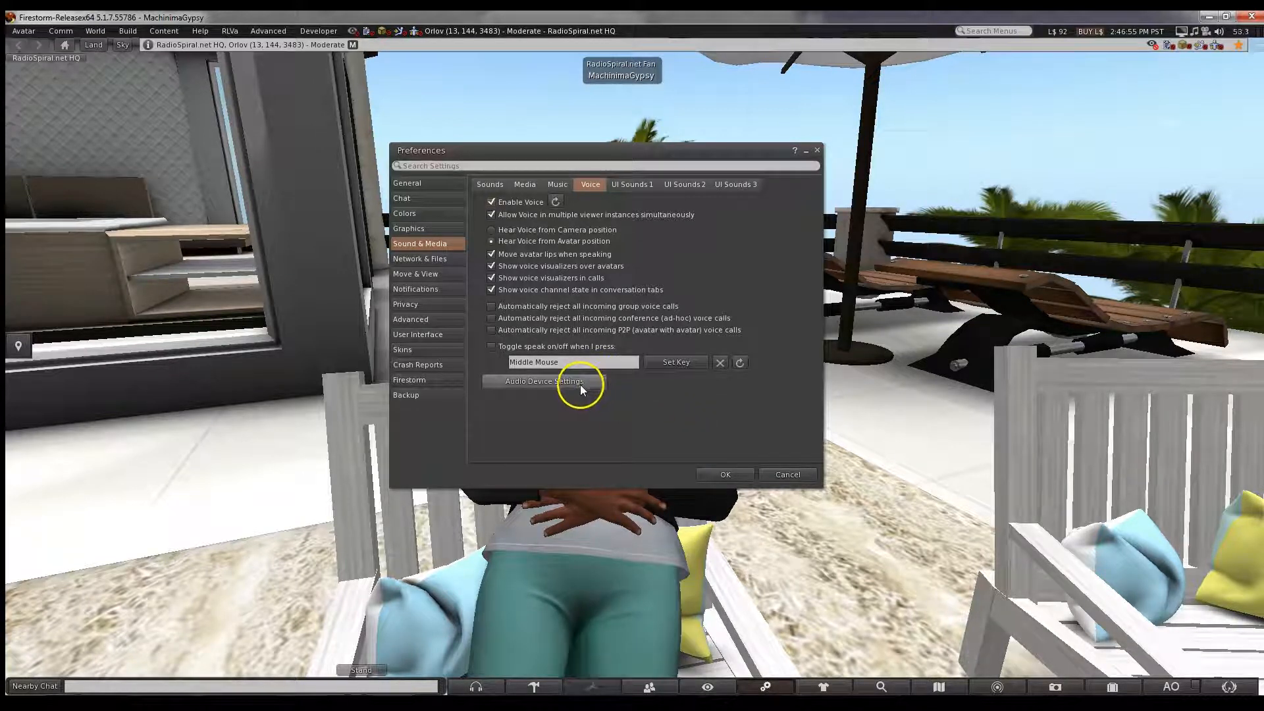
Expand Audio Device Settings and choose a voice output device from the Output list.
click(545, 380)
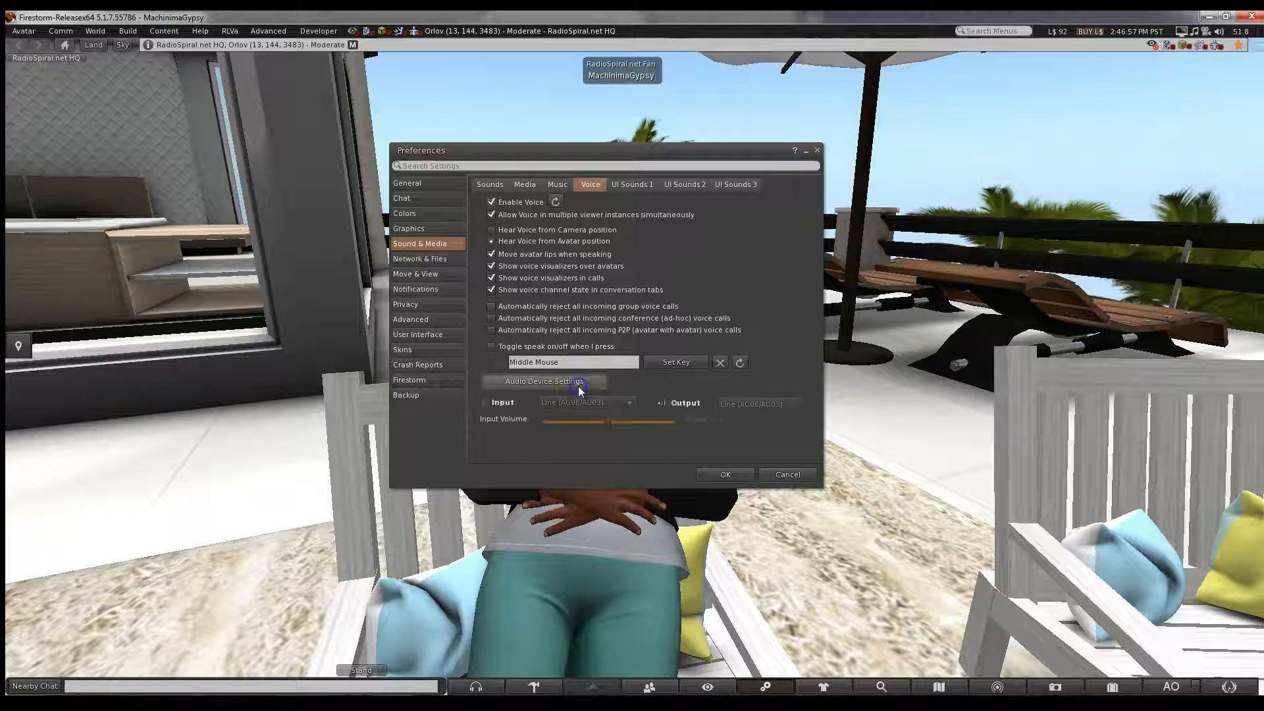
click(764, 403)
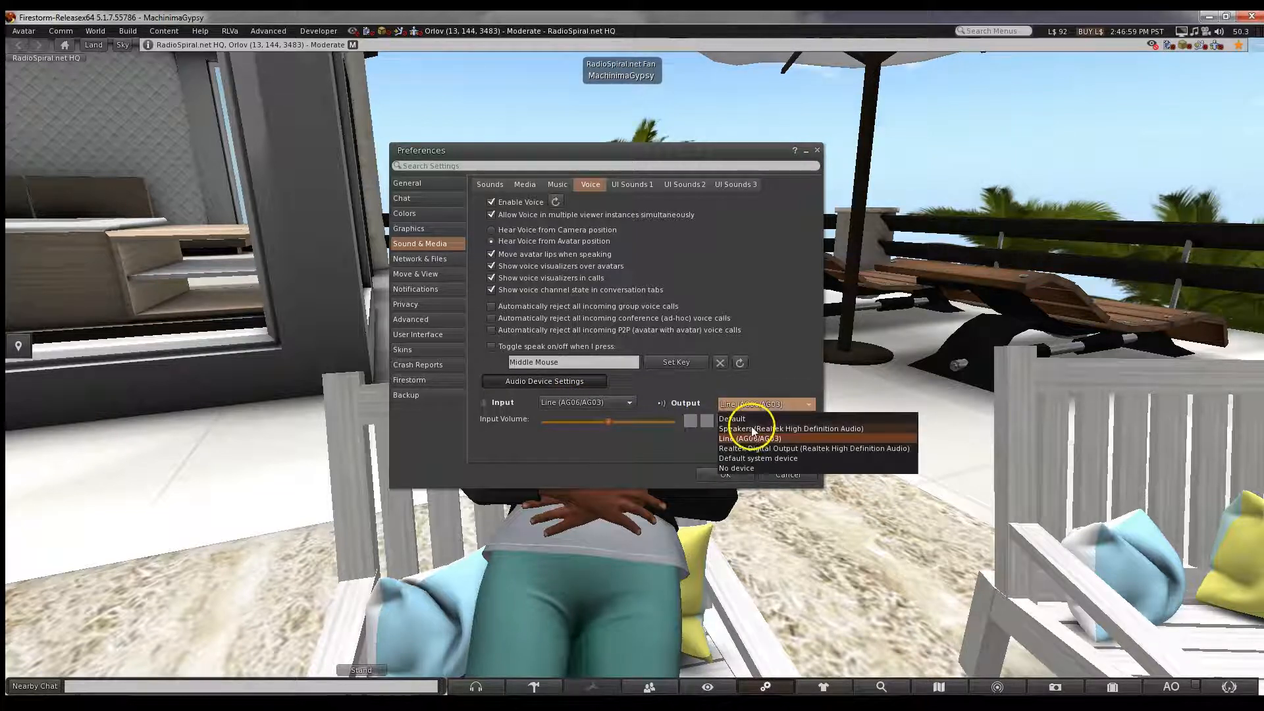
click(762, 437)
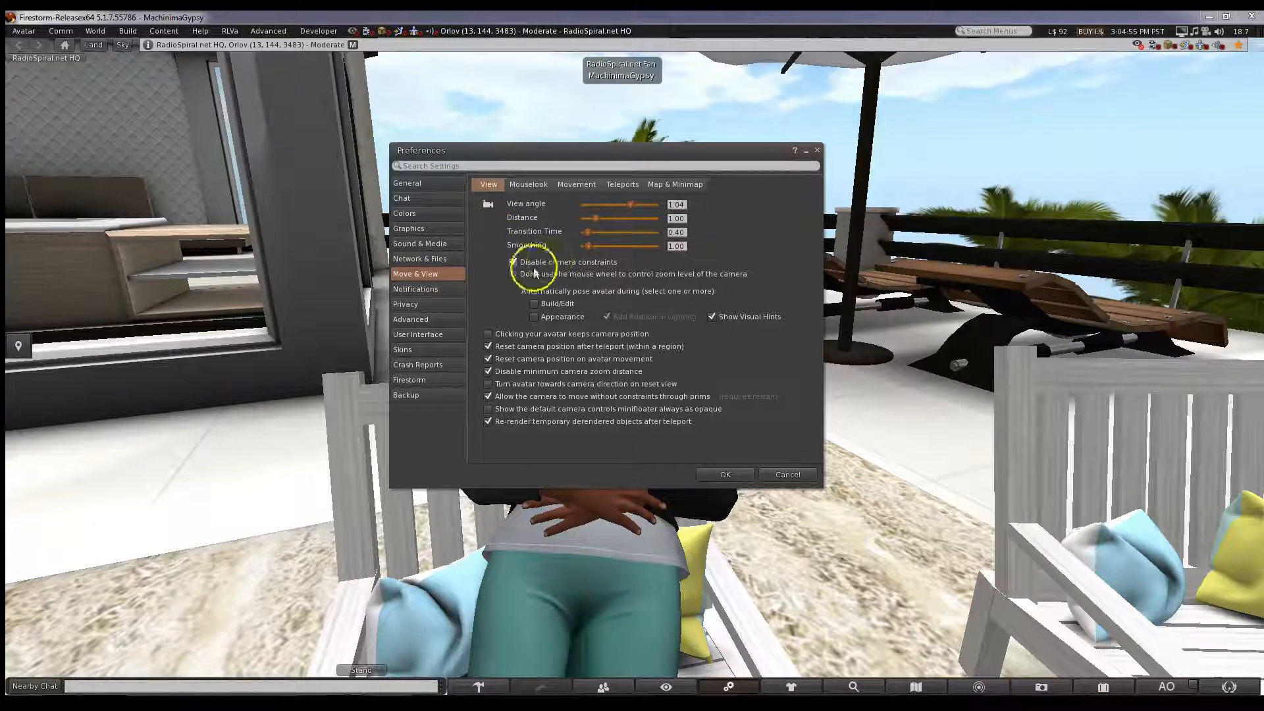
Tick 'Disable camera constraints' in Move & View > View.
click(512, 262)
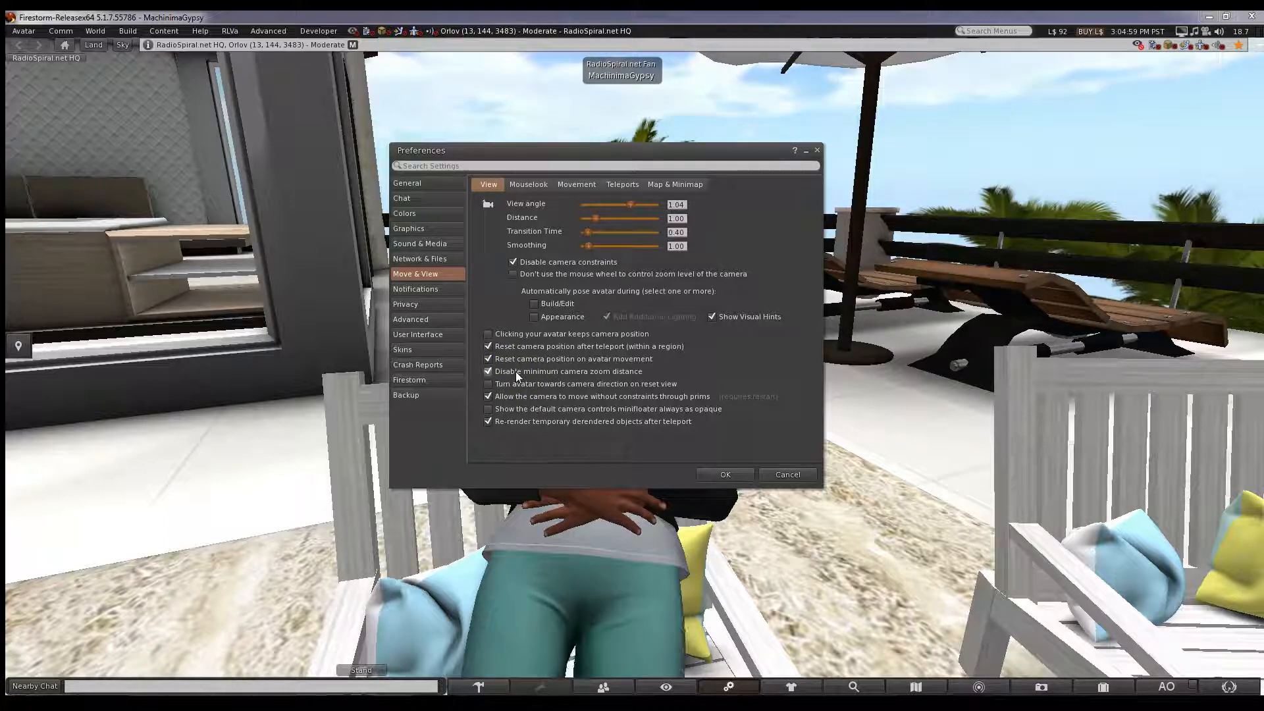
mouse_move(776, 446)
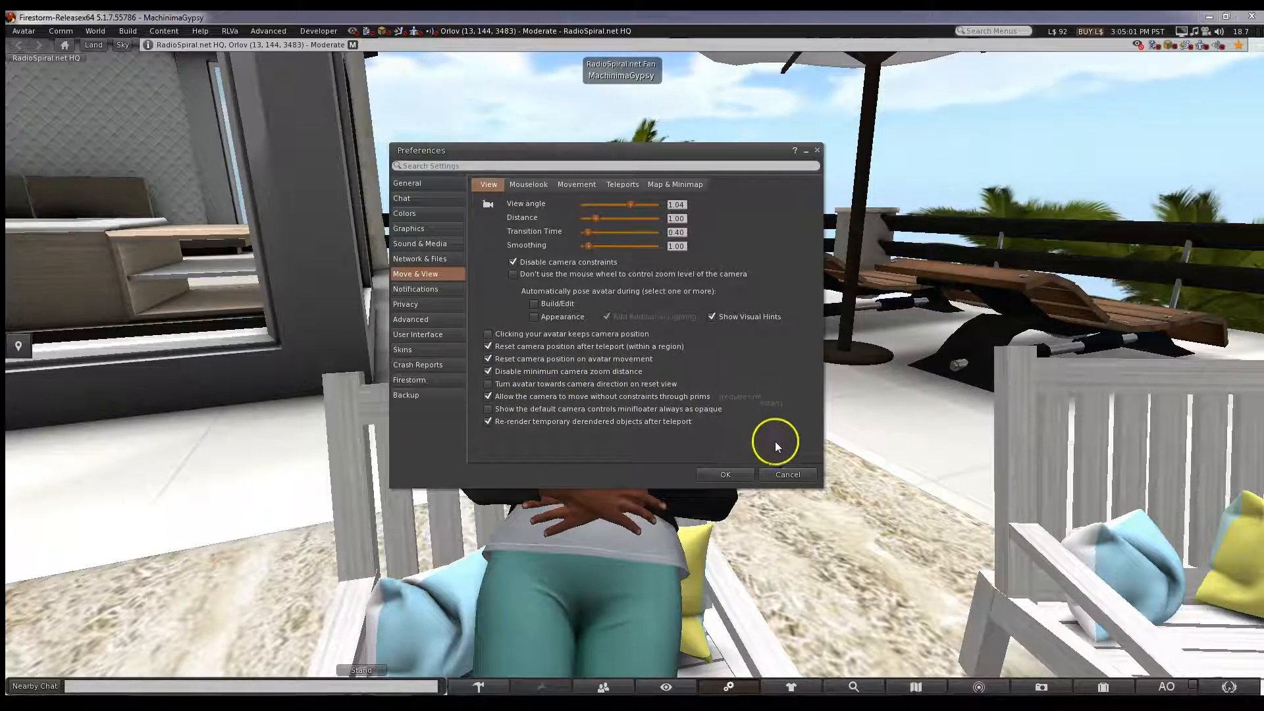
mouse_move(776, 447)
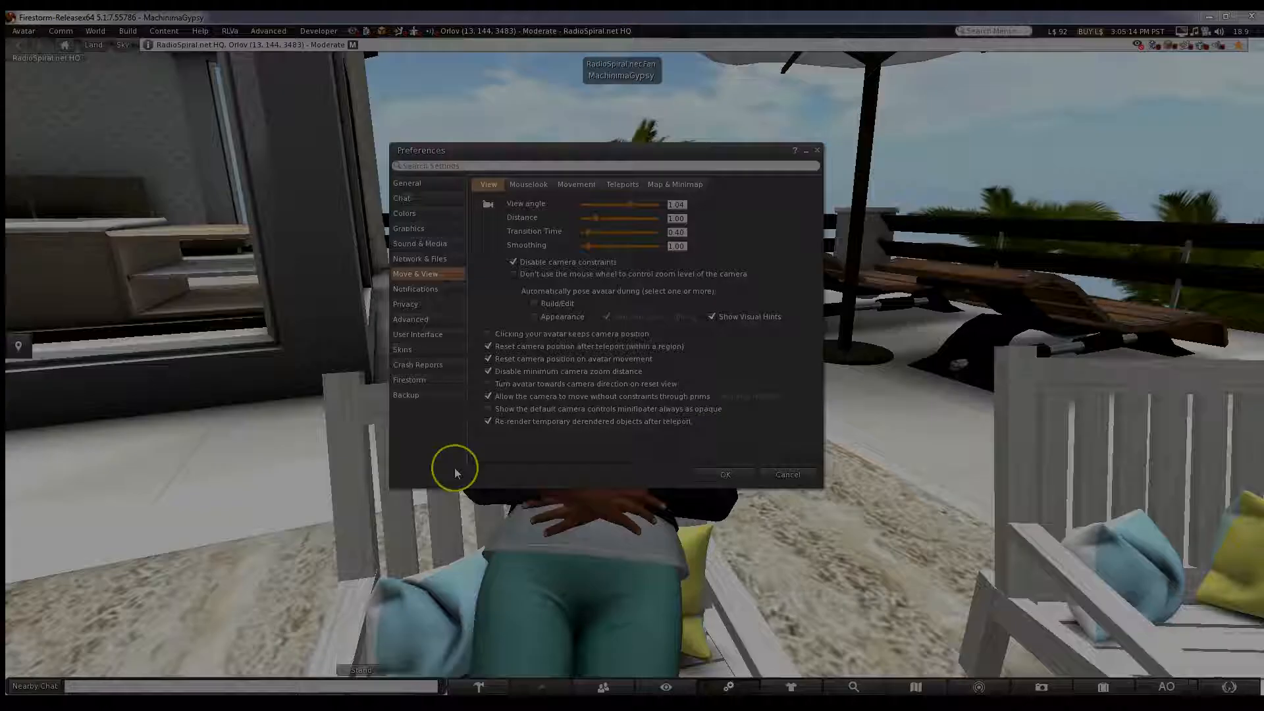
Open the Movement tab showing arrow-key and tap-tap-hold run options.
click(575, 184)
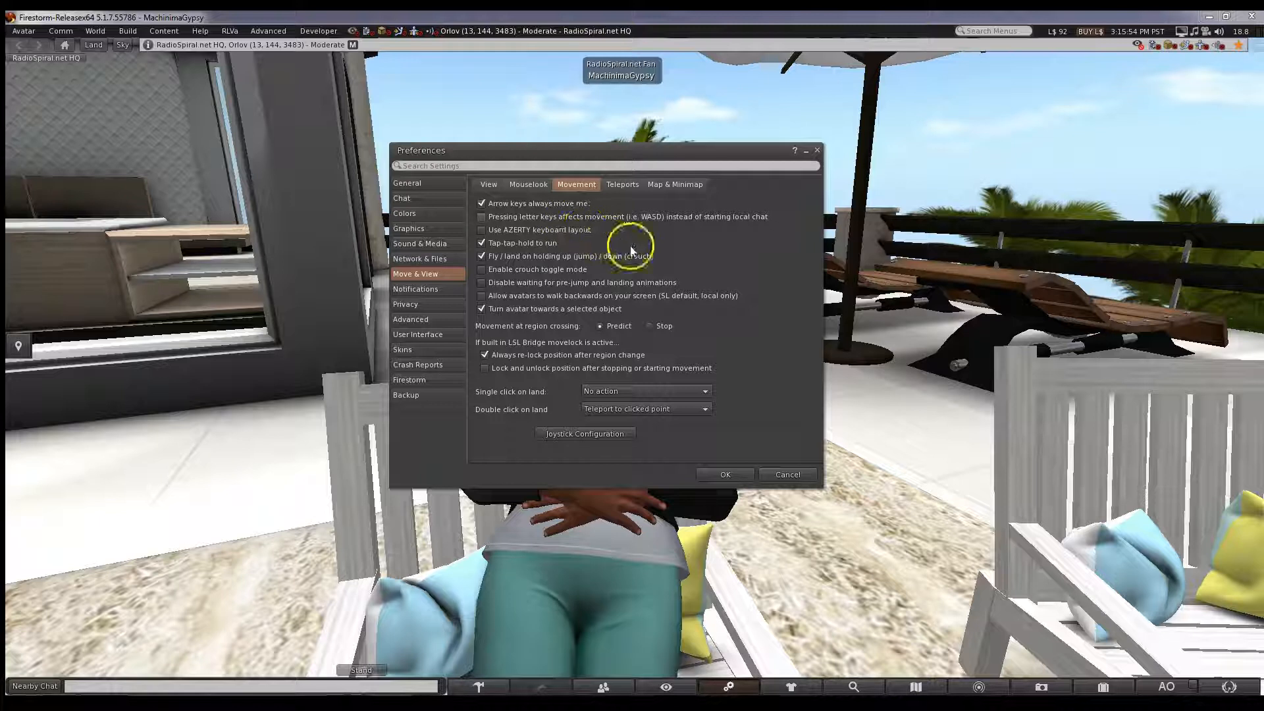
mouse_move(786, 360)
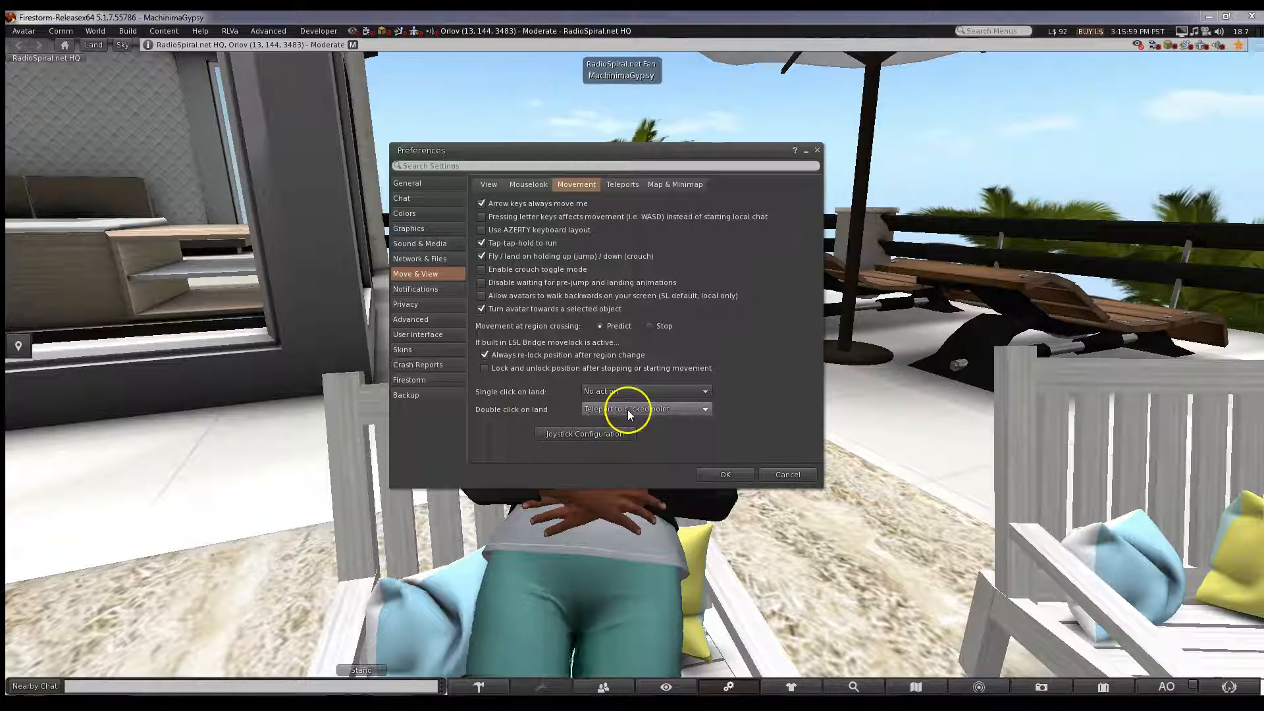
mouse_move(736, 439)
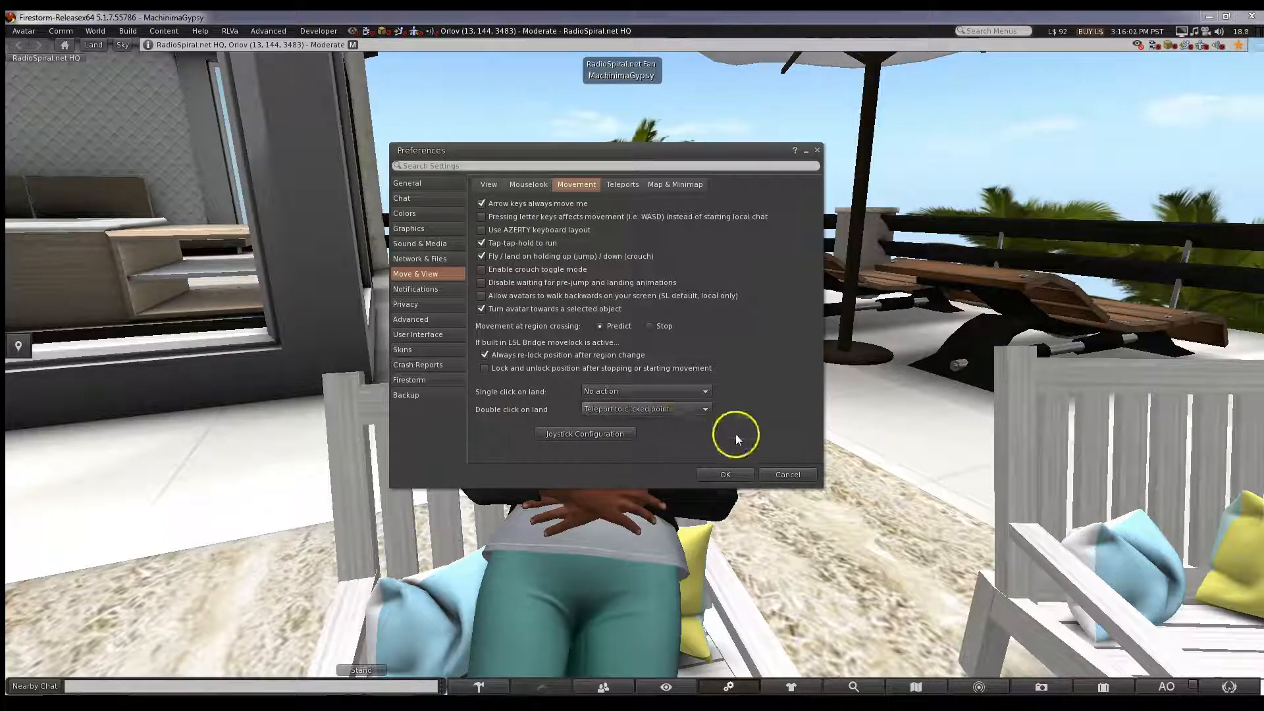
mouse_move(746, 442)
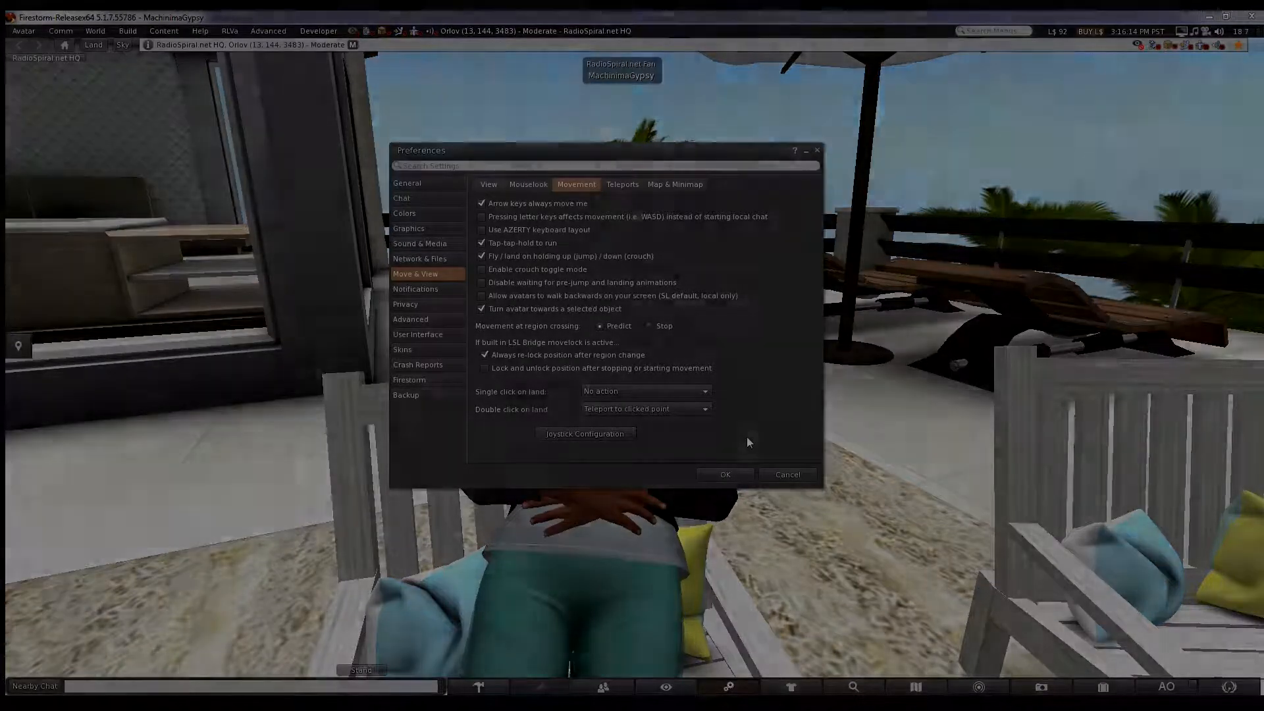
Save and close Preferences with OK, then right-click the bottom toolbar.
click(723, 474)
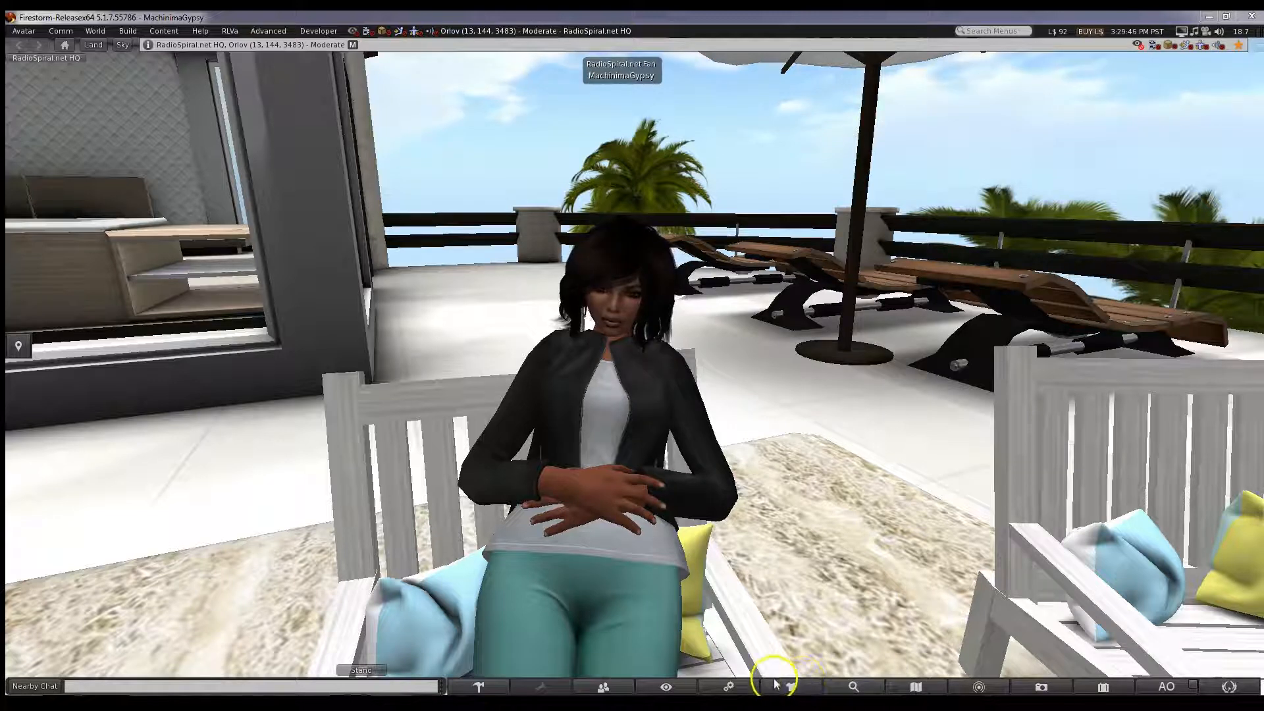
right_click(778, 686)
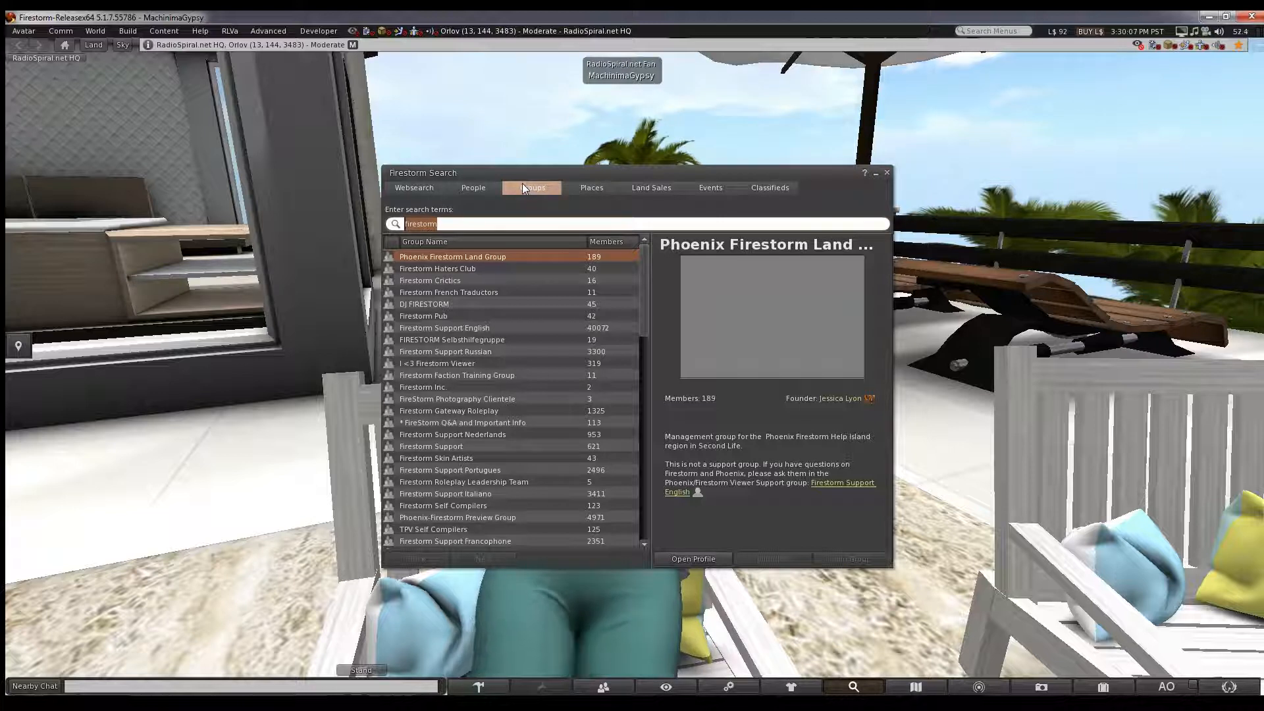
mouse_move(512, 196)
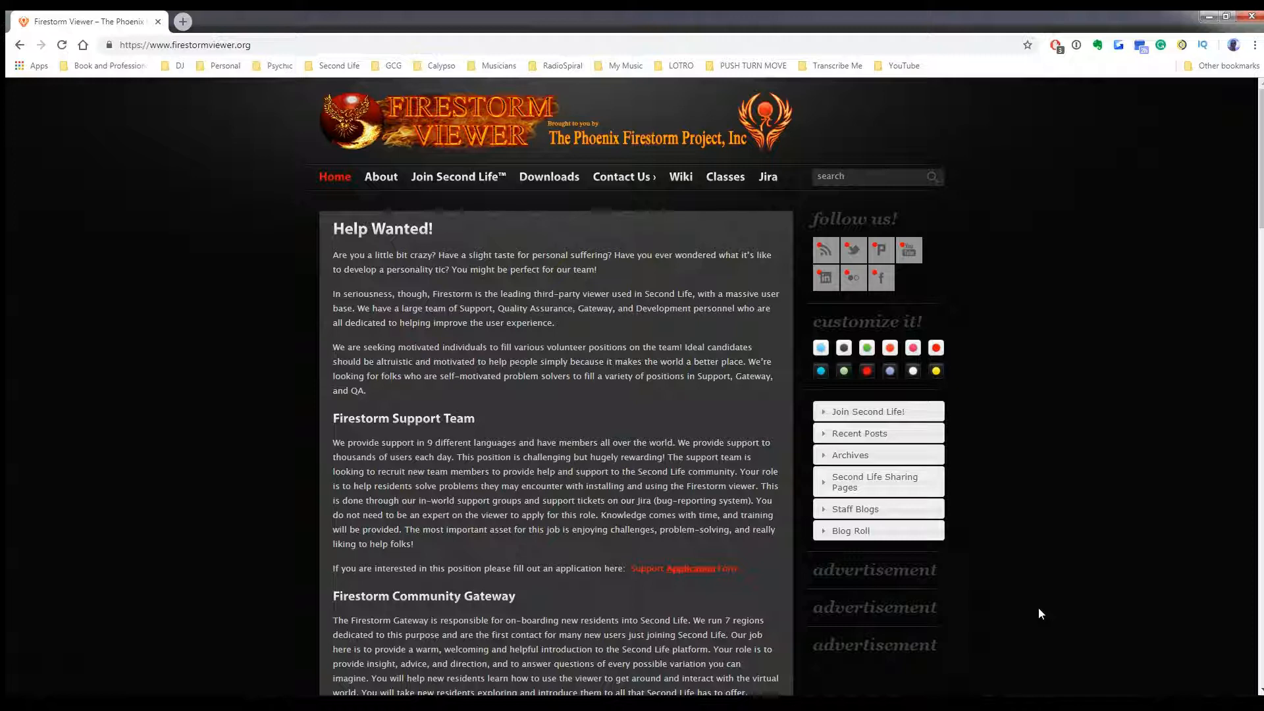
mouse_move(279, 65)
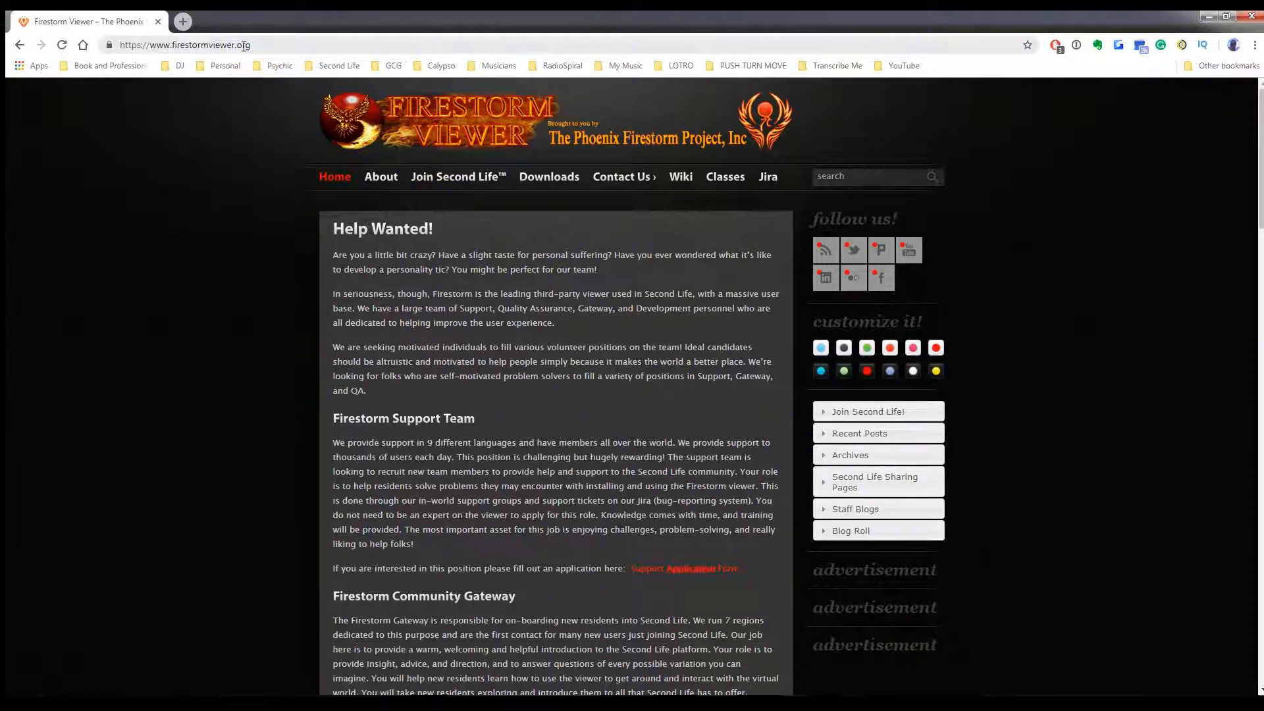
mouse_move(228, 177)
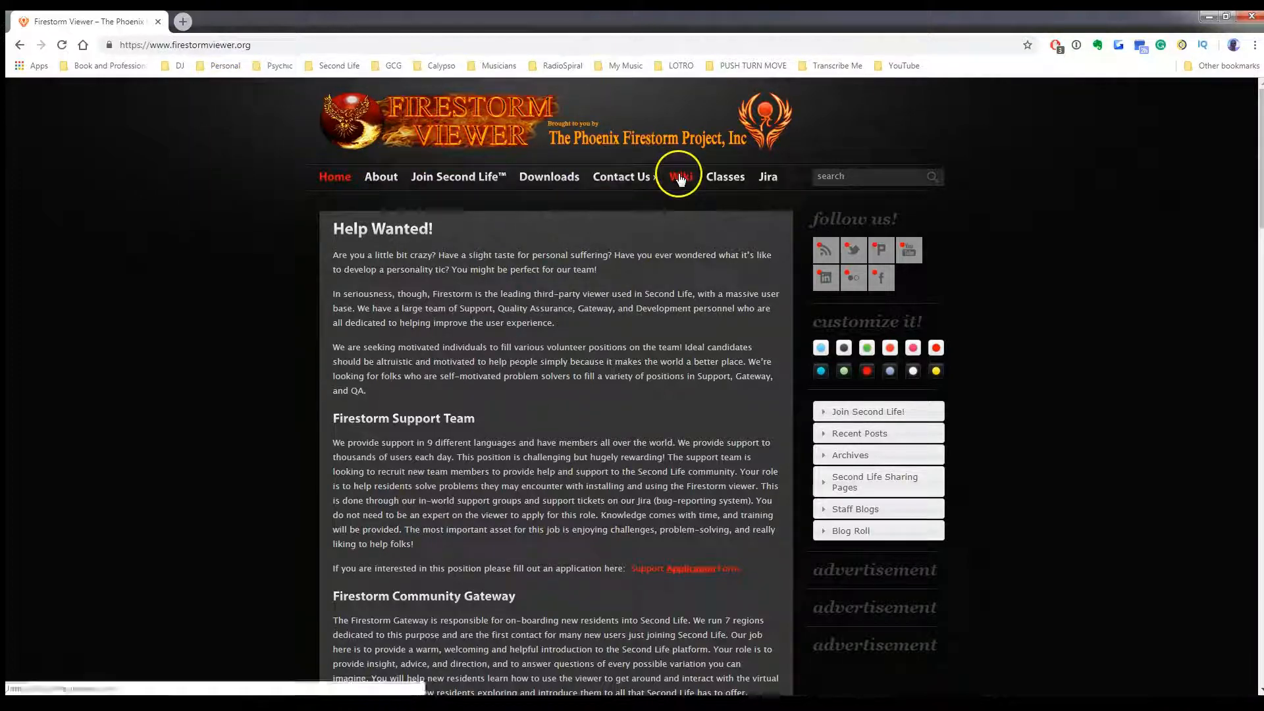
Follow the Wiki link on firestormviewer.org to the Firestorm wiki start page.
click(679, 177)
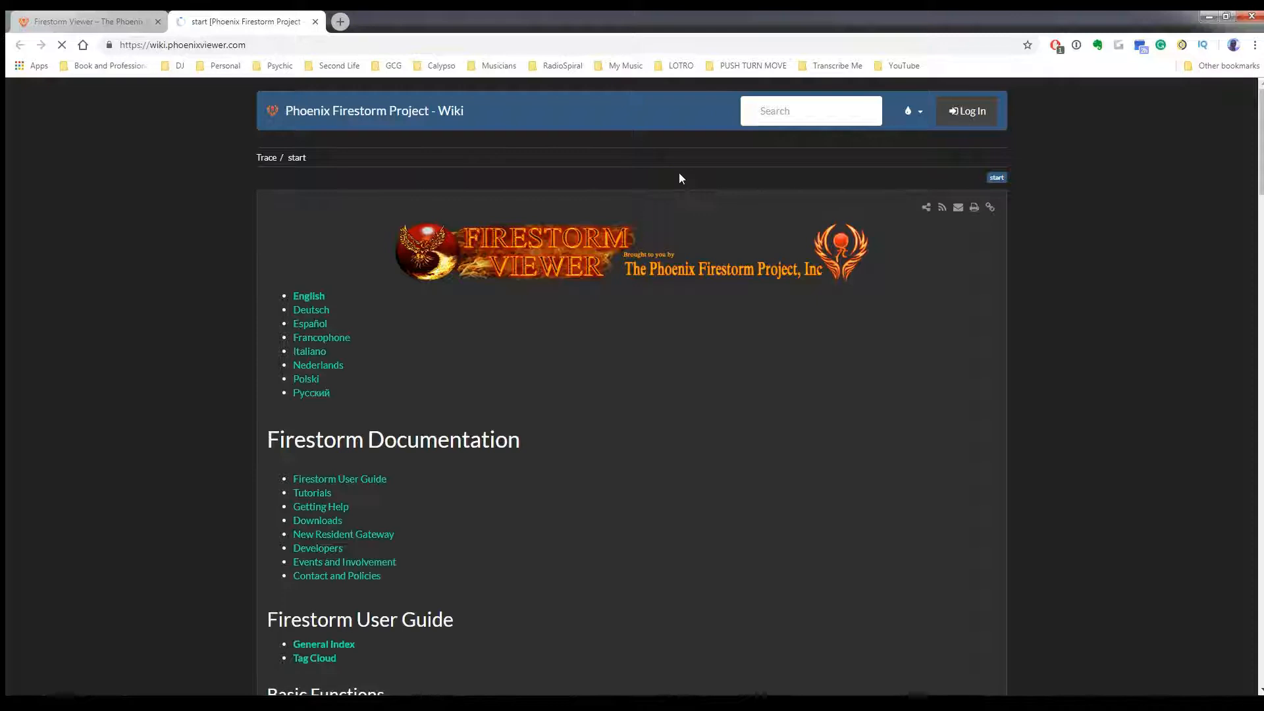